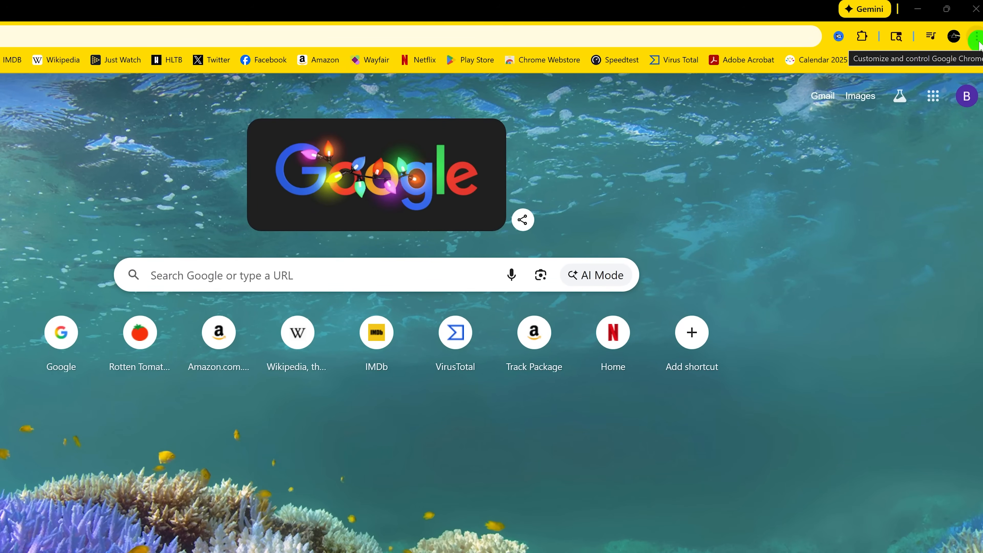
Set the Appearance Mode to Dark from the settings dropdown.
{"action": "left_click", "coordinate": [975, 36]}
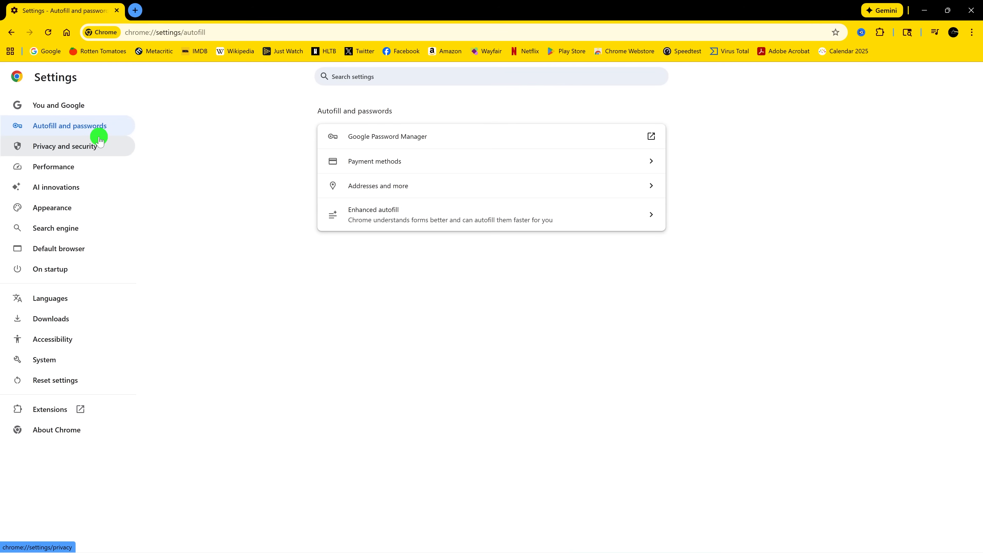
{"action": "mouse_move", "coordinate": [80, 207]}
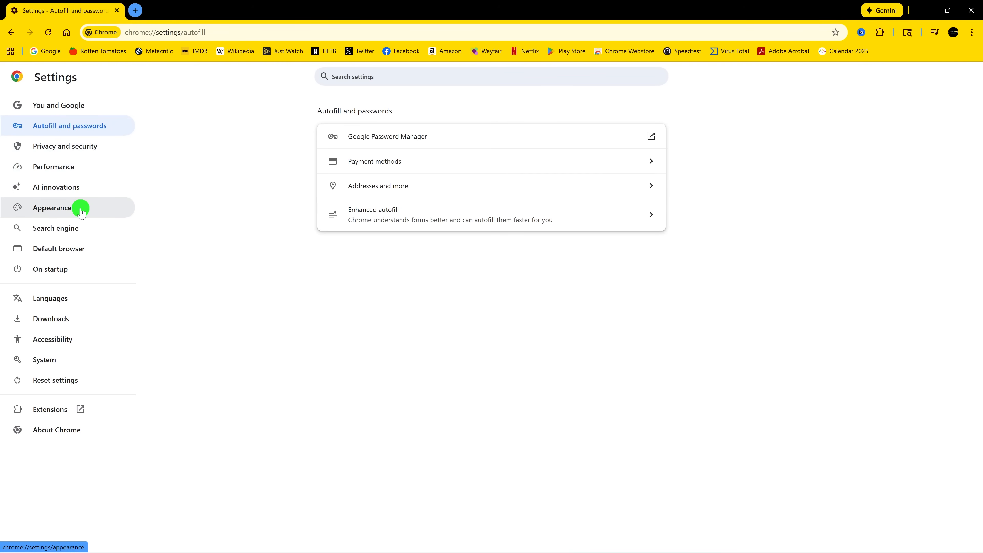
{"action": "left_click", "coordinate": [53, 208]}
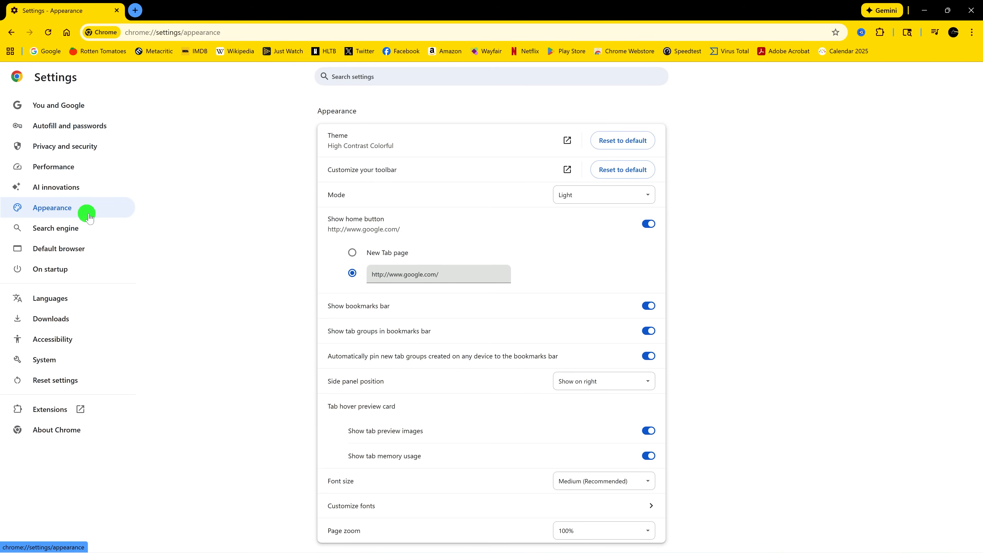
{"action": "mouse_move", "coordinate": [502, 195]}
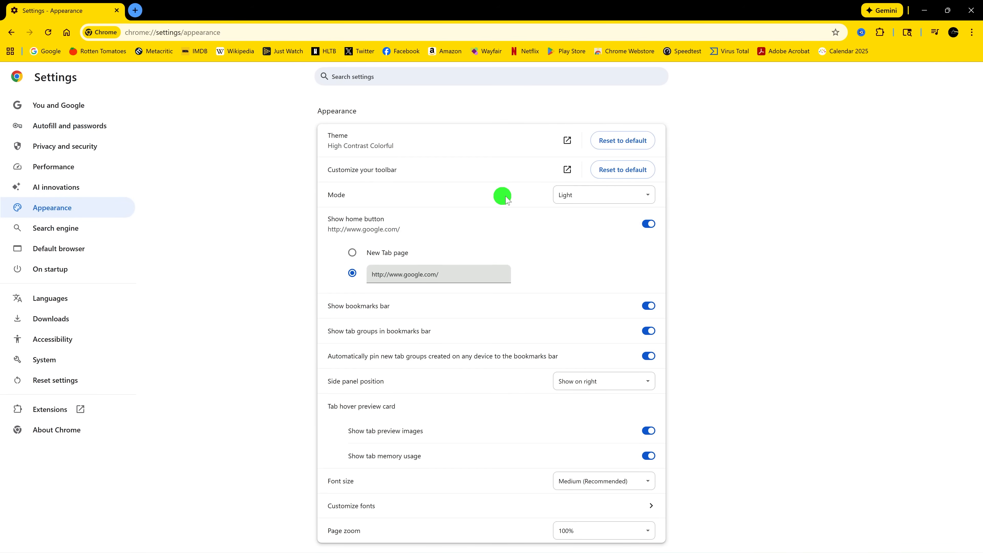
{"action": "left_click", "coordinate": [602, 195]}
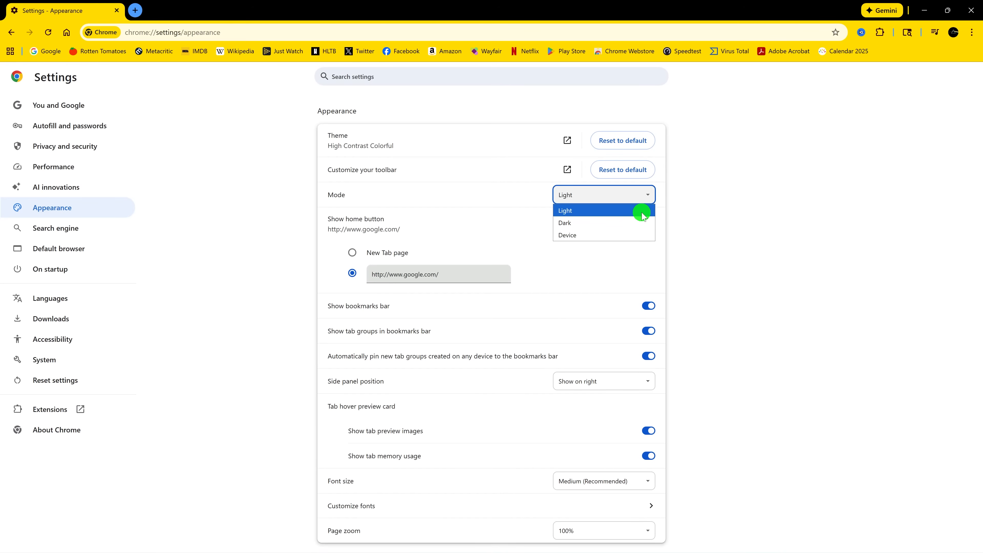
{"action": "mouse_move", "coordinate": [631, 235]}
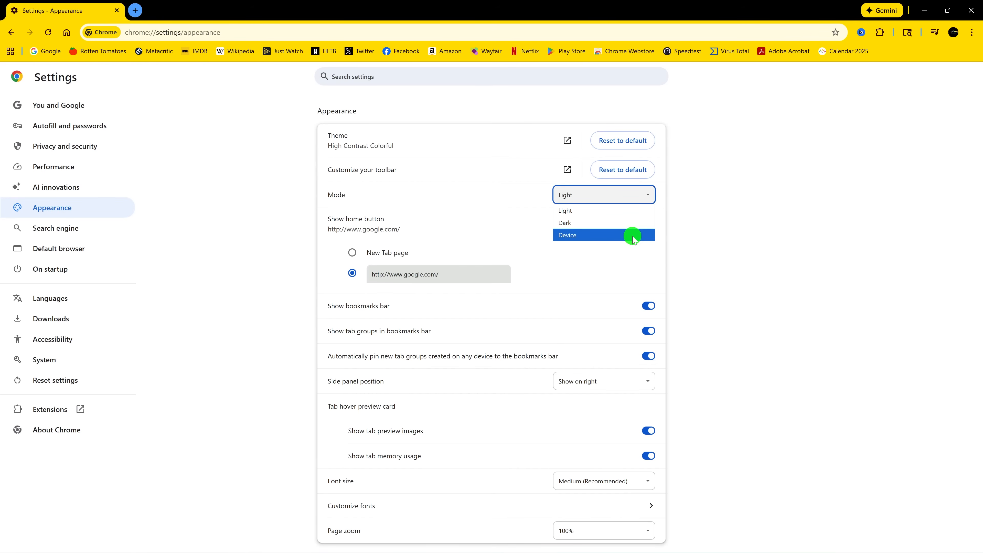
{"action": "mouse_move", "coordinate": [624, 226]}
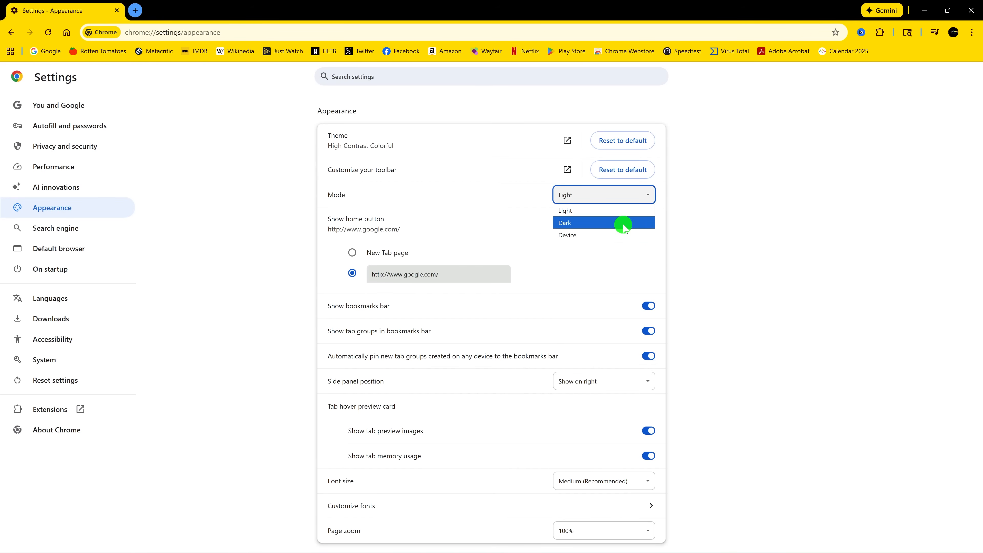
{"action": "left_click", "coordinate": [564, 223]}
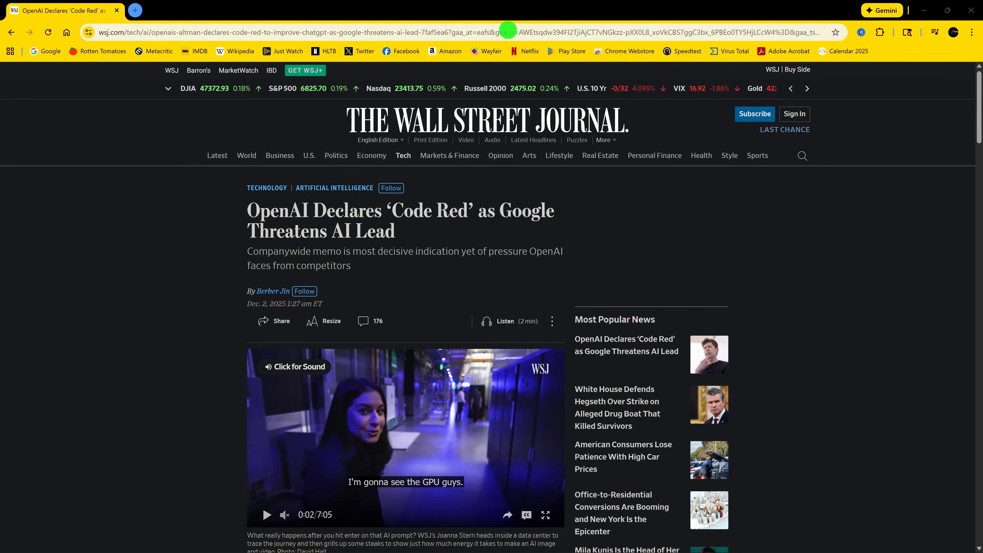
Send the OpenAI article to the Google Phone via the address bar, then again from the tab's options.
{"action": "right_click", "coordinate": [508, 31]}
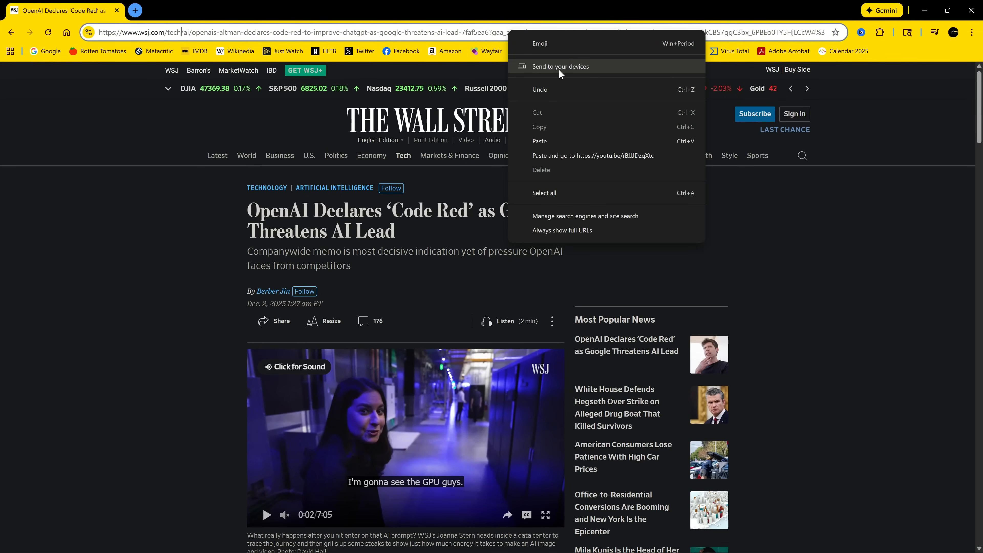
{"action": "left_click", "coordinate": [561, 66]}
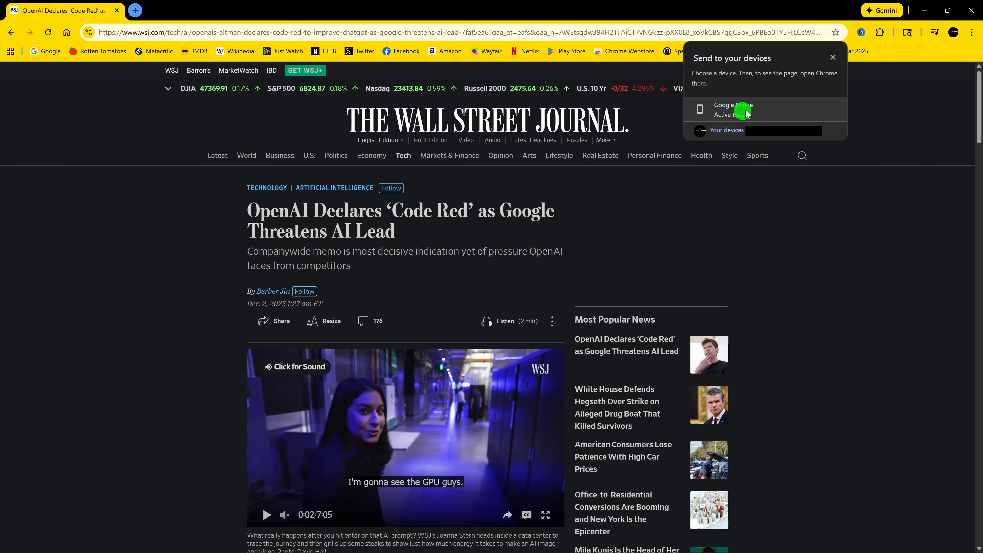
{"action": "left_click", "coordinate": [832, 58]}
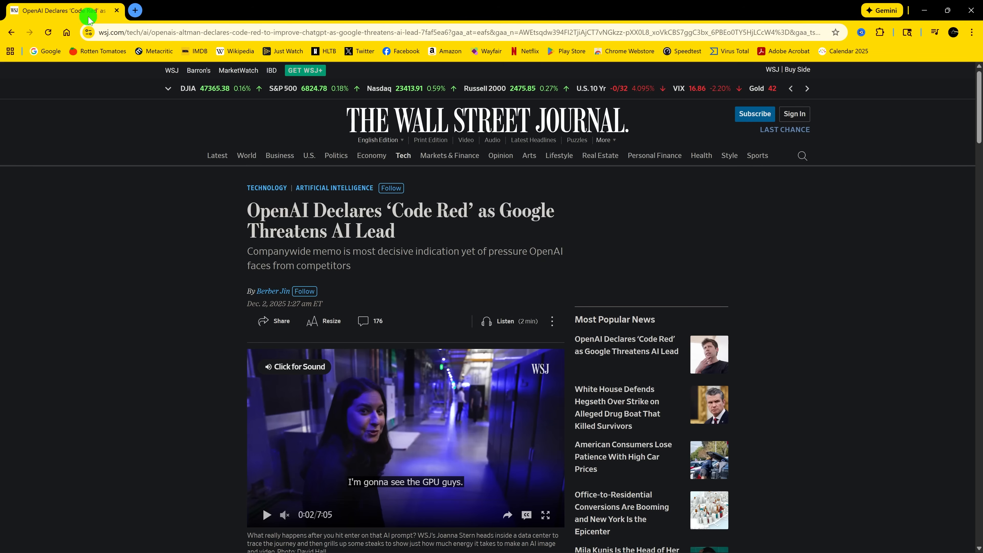
{"action": "right_click", "coordinate": [59, 11]}
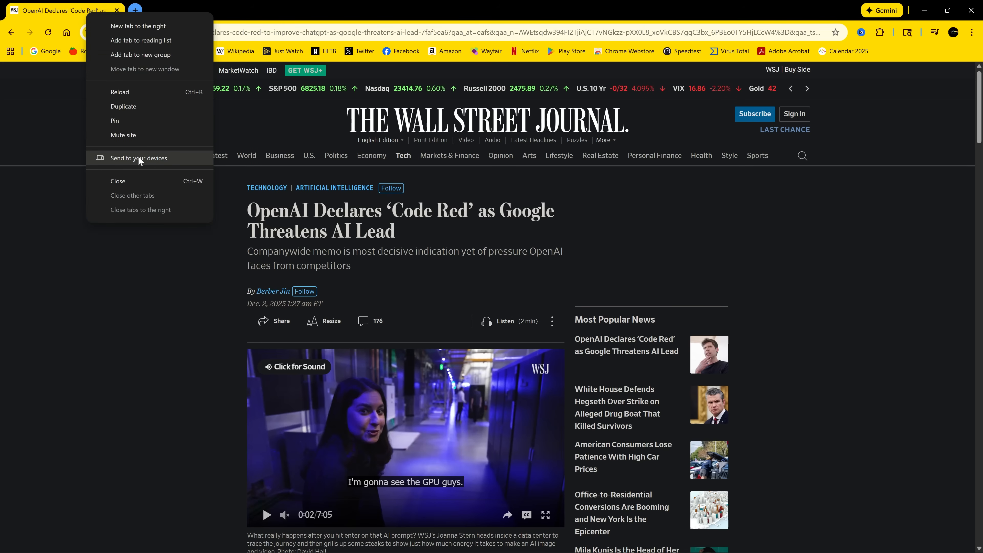
{"action": "left_click", "coordinate": [138, 159]}
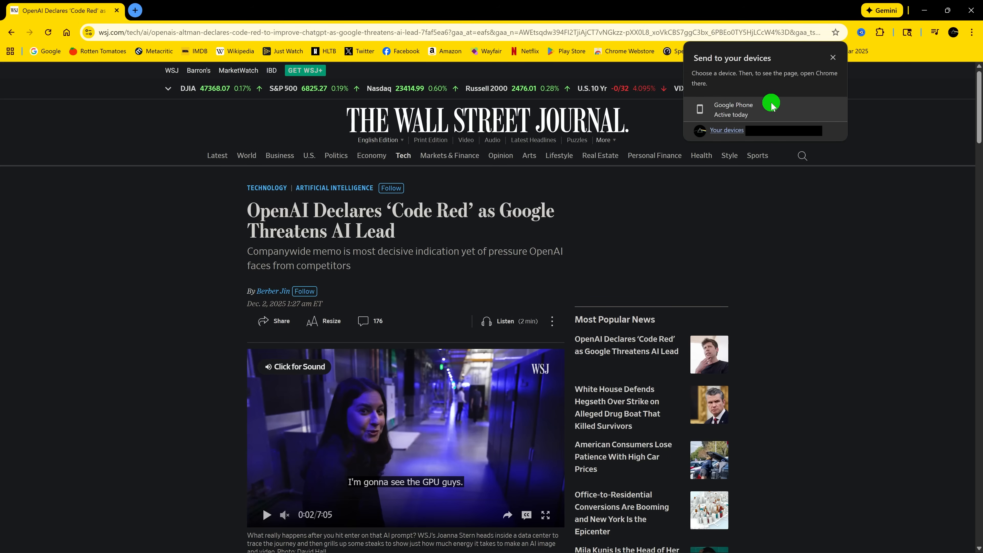
{"action": "mouse_move", "coordinate": [773, 107]}
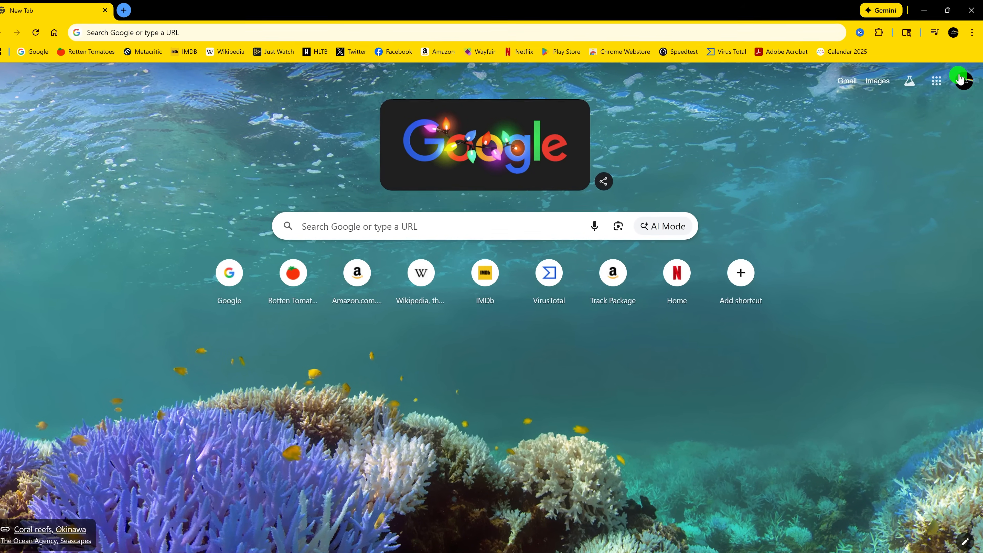
From History's Tabs from other devices, open the Pixel 6 Pro's ESPN College Football Scores tab.
{"action": "left_click", "coordinate": [976, 36]}
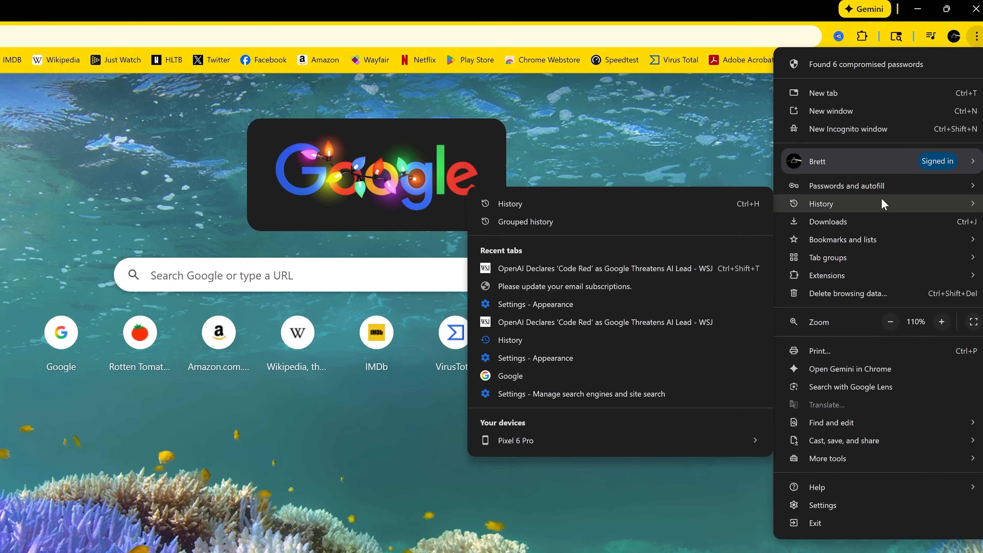
{"action": "mouse_move", "coordinate": [606, 209]}
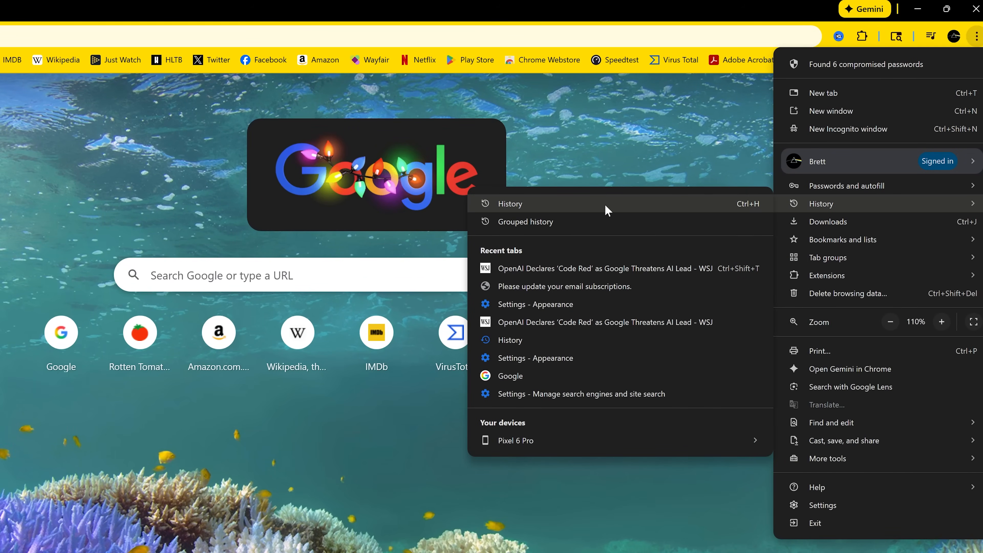
{"action": "left_click", "coordinate": [509, 204]}
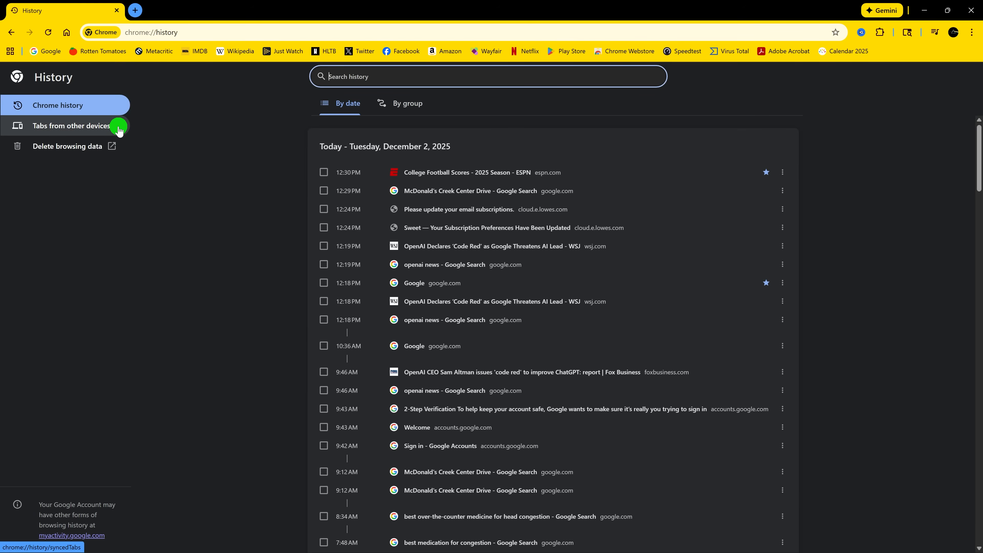
{"action": "left_click", "coordinate": [71, 125]}
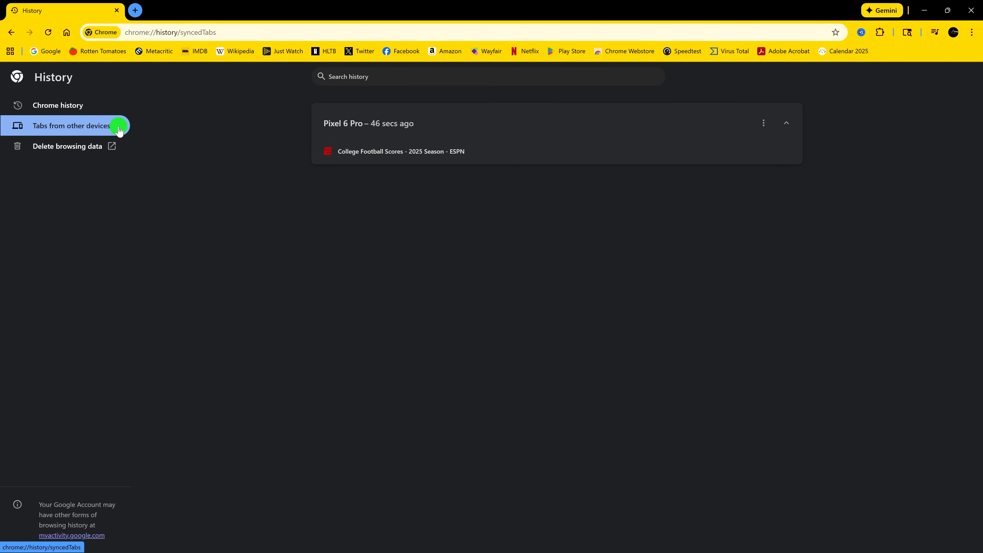
{"action": "mouse_move", "coordinate": [381, 155]}
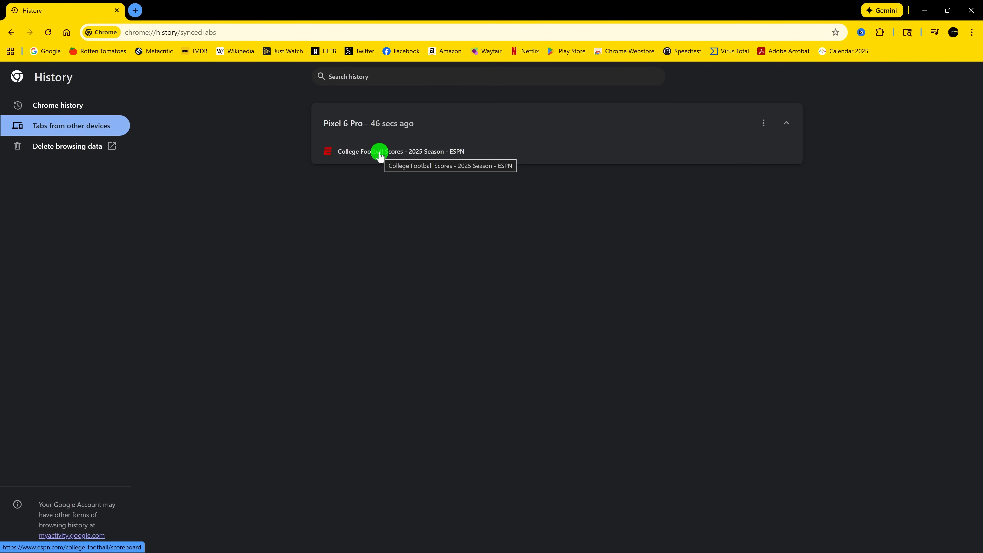
{"action": "left_click", "coordinate": [401, 151]}
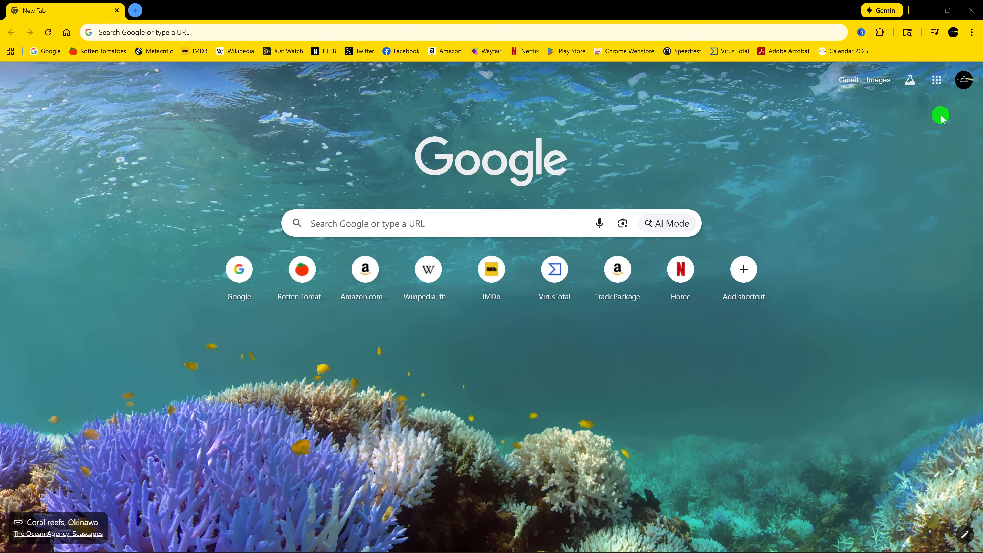
{"action": "mouse_move", "coordinate": [956, 32]}
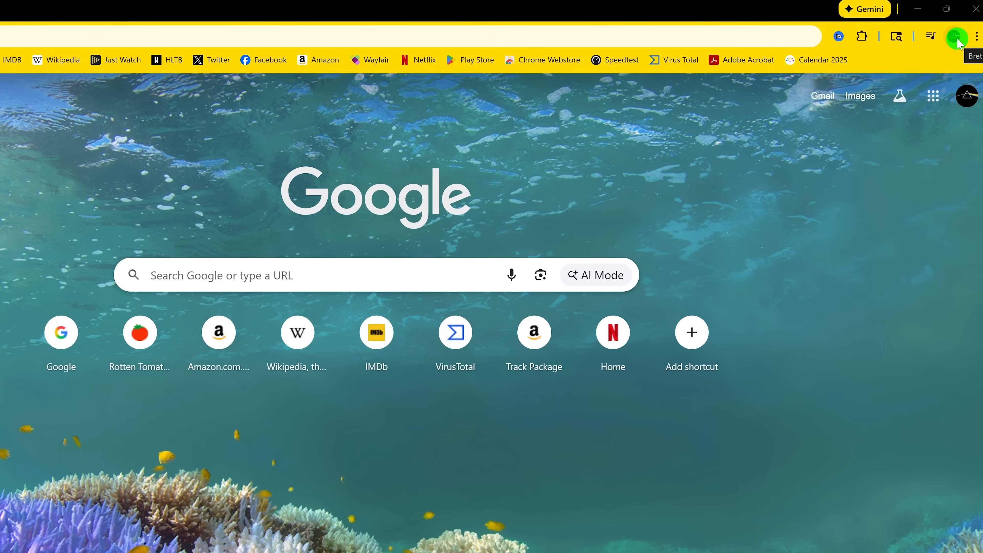
Switch to the Tech profile from the avatar menu and start a Guest profile.
{"action": "left_click", "coordinate": [955, 36]}
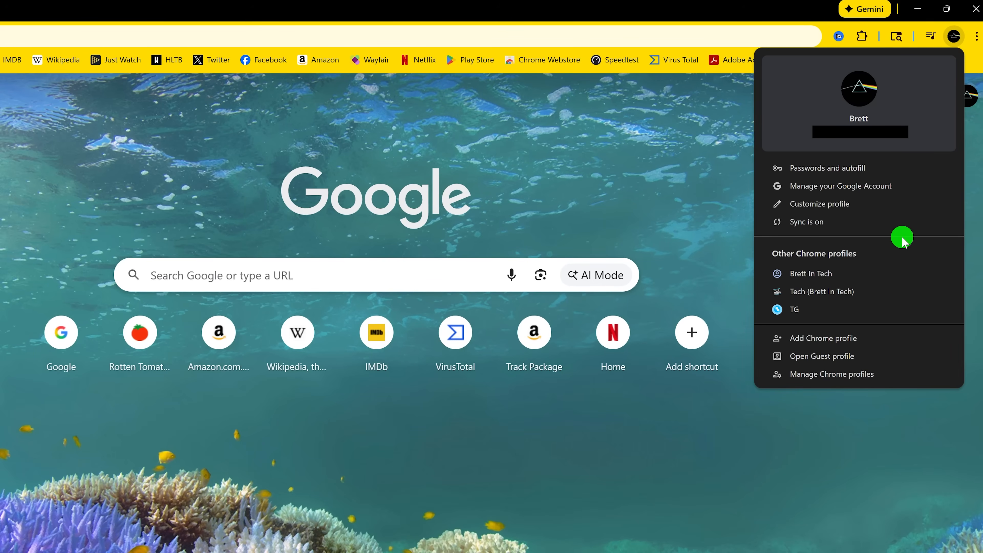
{"action": "mouse_move", "coordinate": [880, 344]}
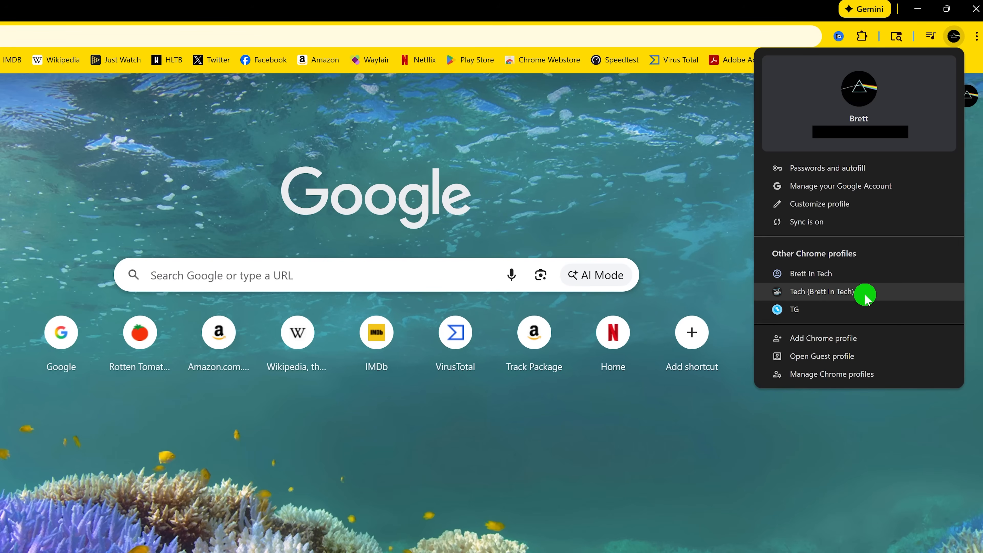
{"action": "left_click", "coordinate": [821, 292]}
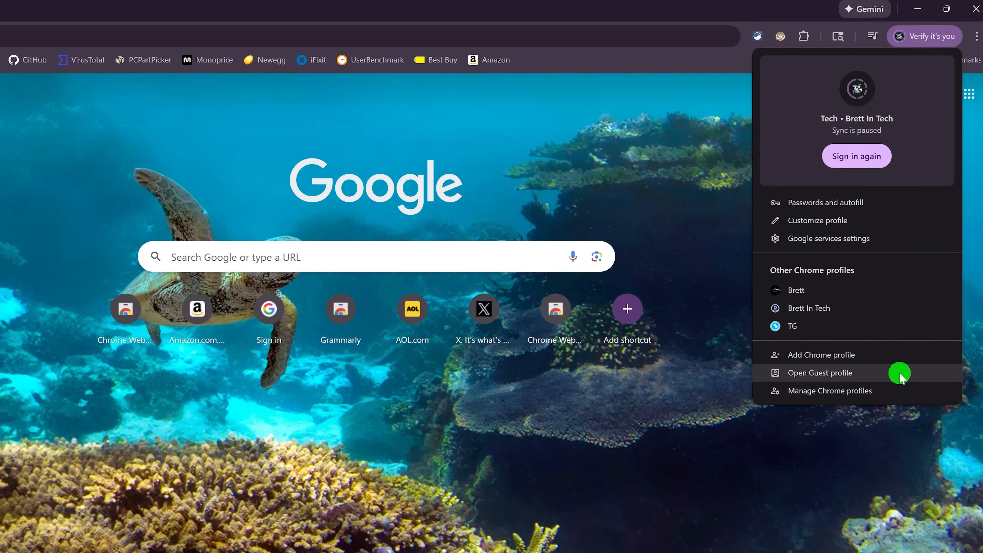
{"action": "left_click", "coordinate": [819, 373]}
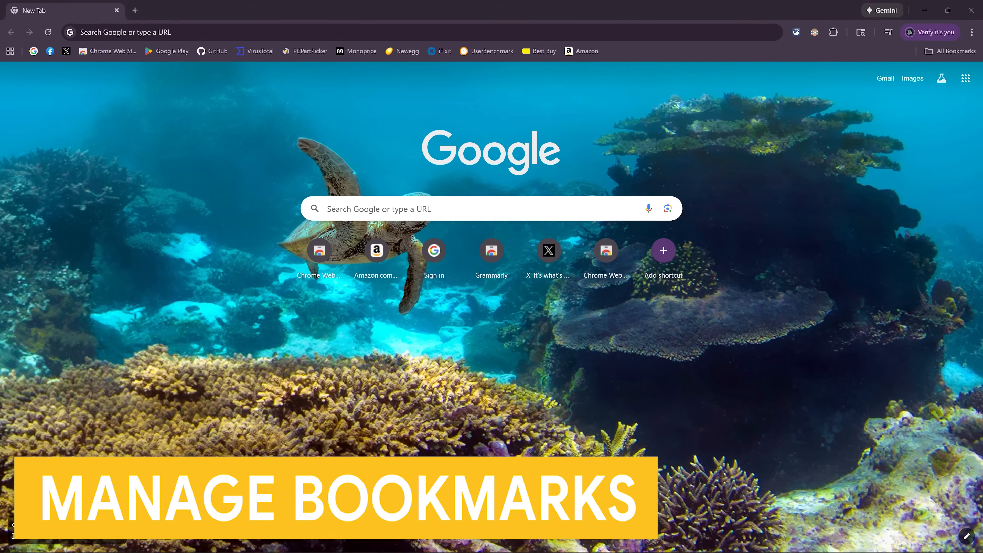
{"action": "mouse_move", "coordinate": [554, 67]}
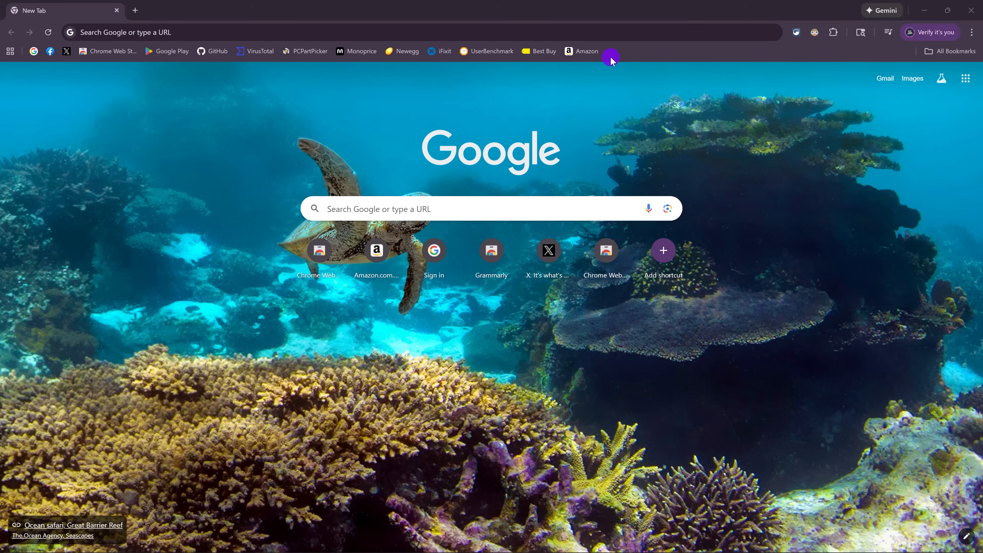
{"action": "mouse_move", "coordinate": [971, 39]}
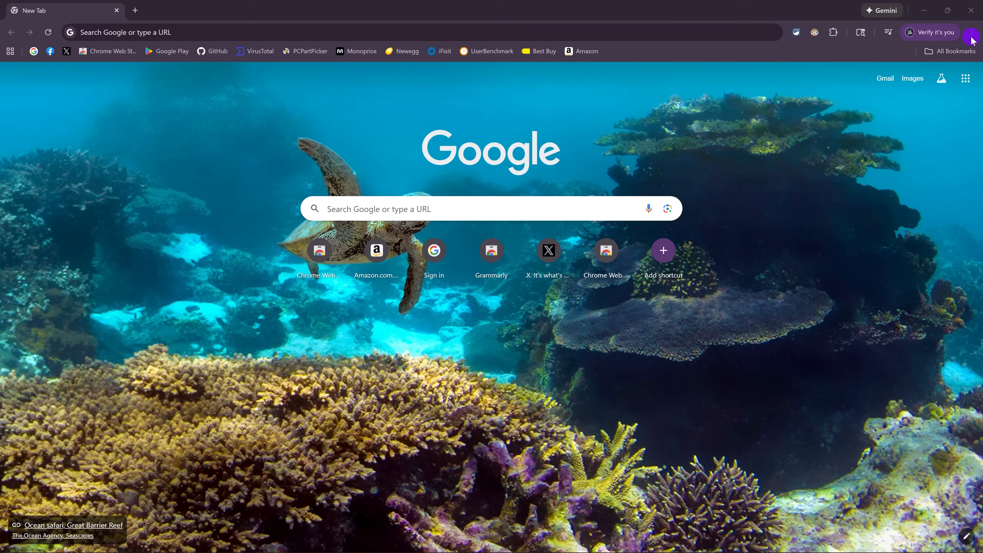
Show the Reading list from Bookmarks and lists.
{"action": "left_click", "coordinate": [974, 32]}
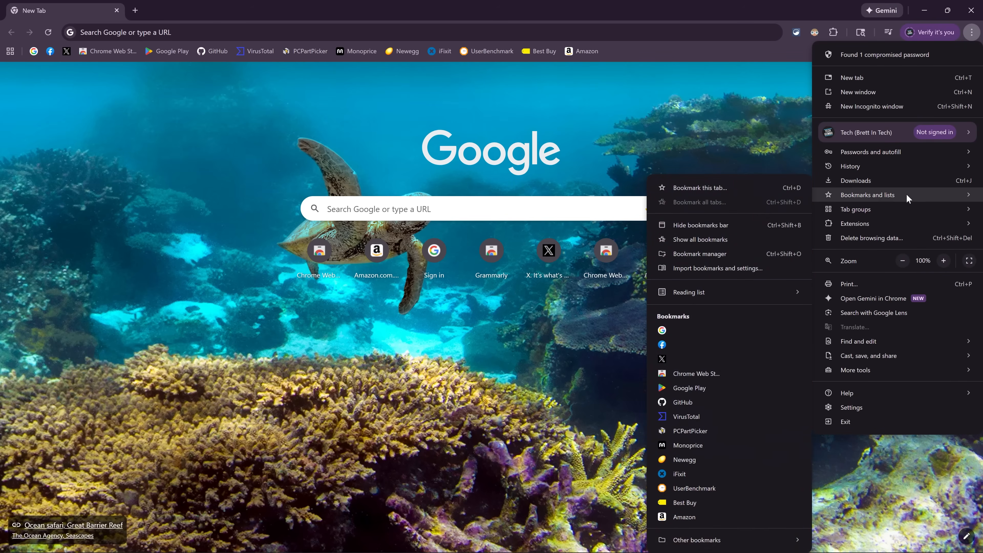
{"action": "mouse_move", "coordinate": [778, 210]}
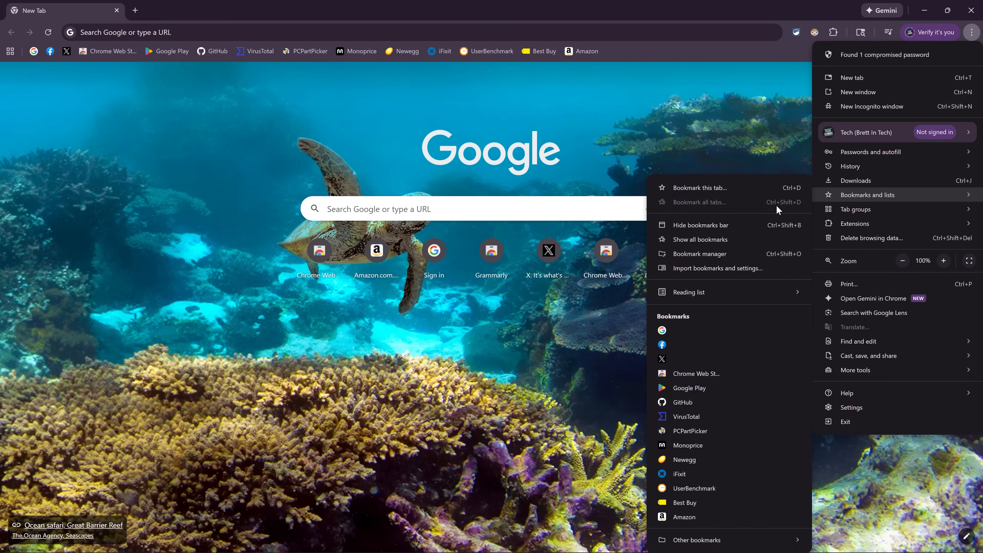
{"action": "mouse_move", "coordinate": [742, 229]}
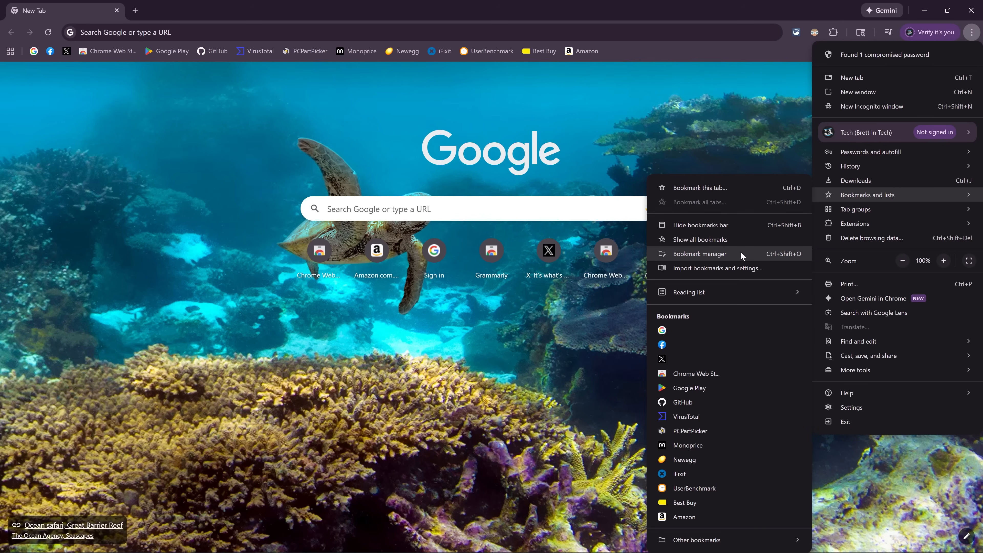
{"action": "mouse_move", "coordinate": [717, 269]}
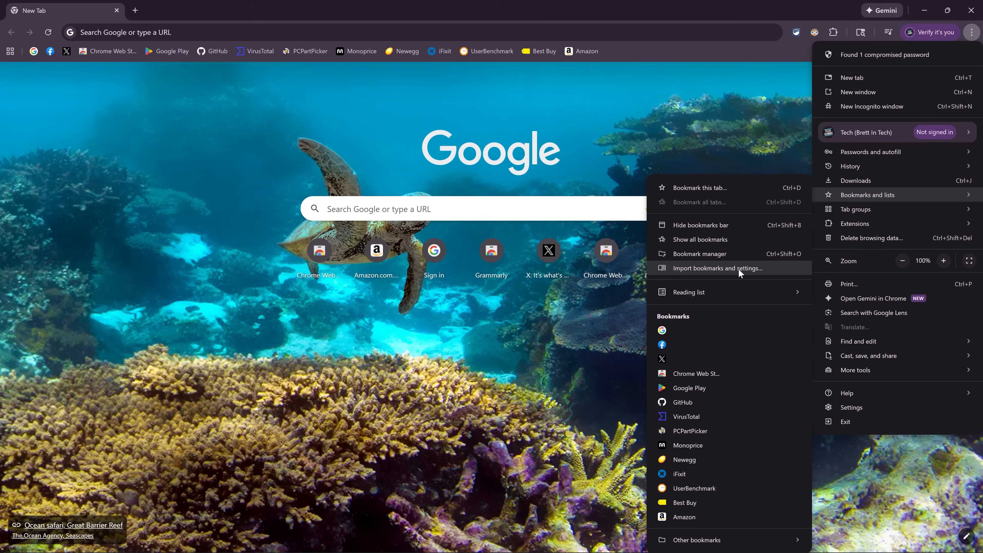
{"action": "mouse_move", "coordinate": [695, 321]}
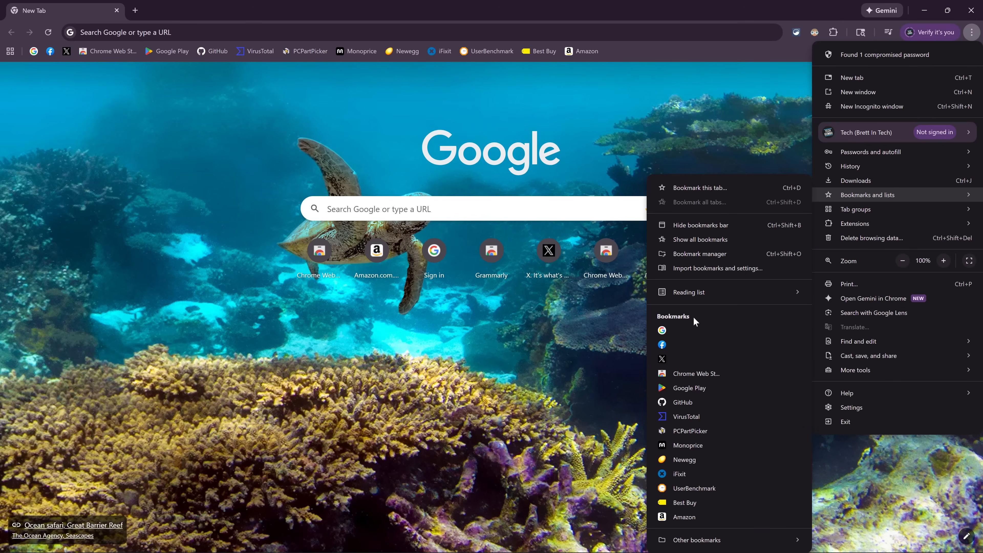
{"action": "mouse_move", "coordinate": [696, 374]}
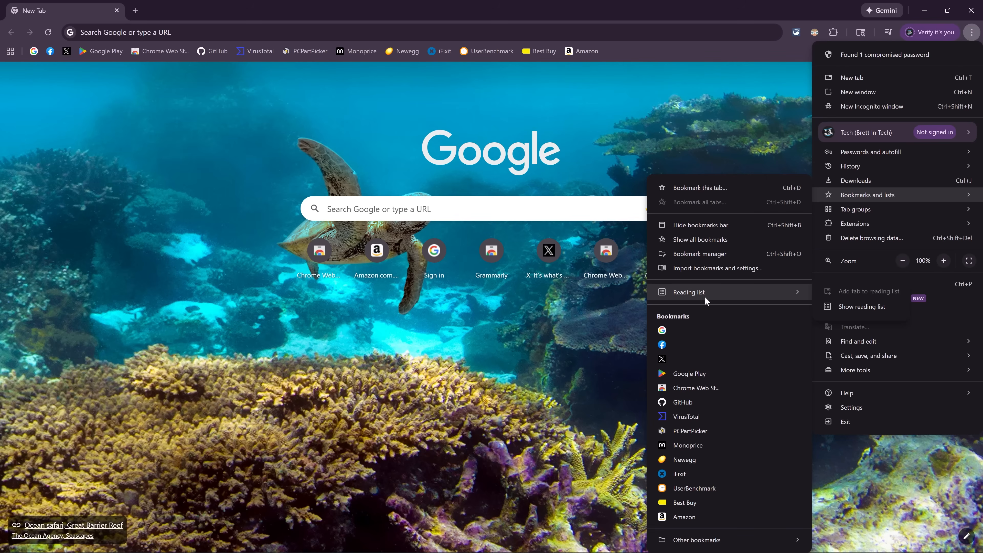
{"action": "mouse_move", "coordinate": [861, 307]}
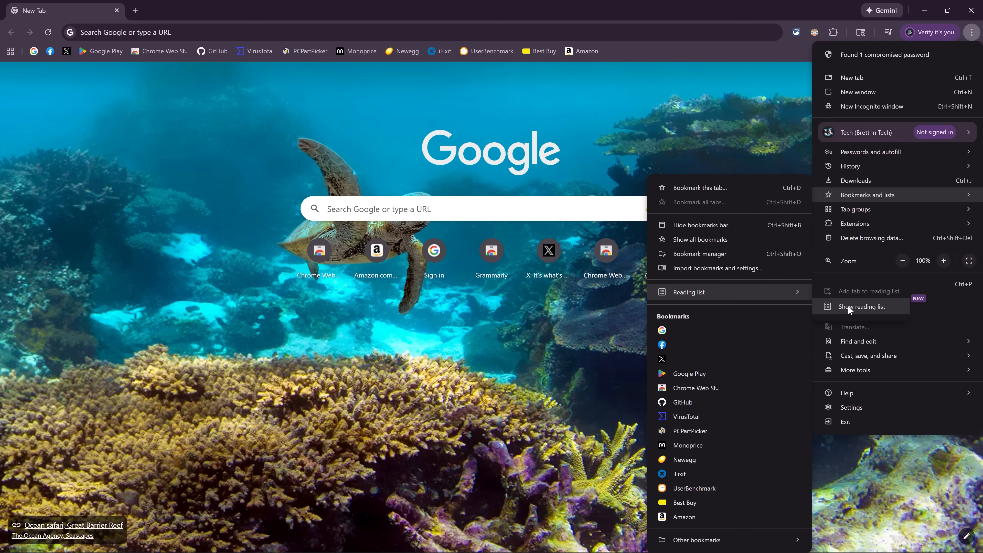
{"action": "left_click", "coordinate": [863, 307]}
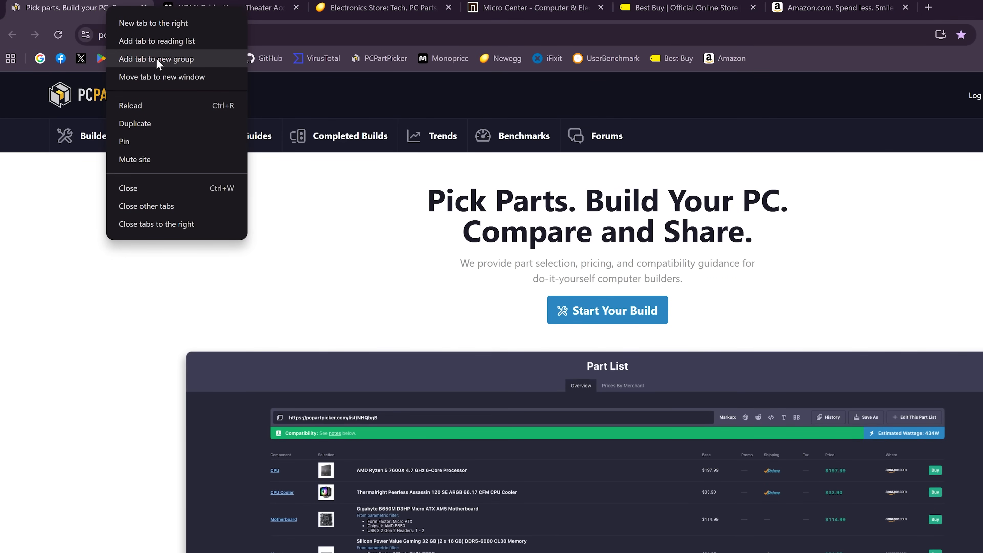
Create a cyan 'Tech Shopping' group for the PCPartPicker tab with a new tab inside it.
{"action": "left_click", "coordinate": [156, 58]}
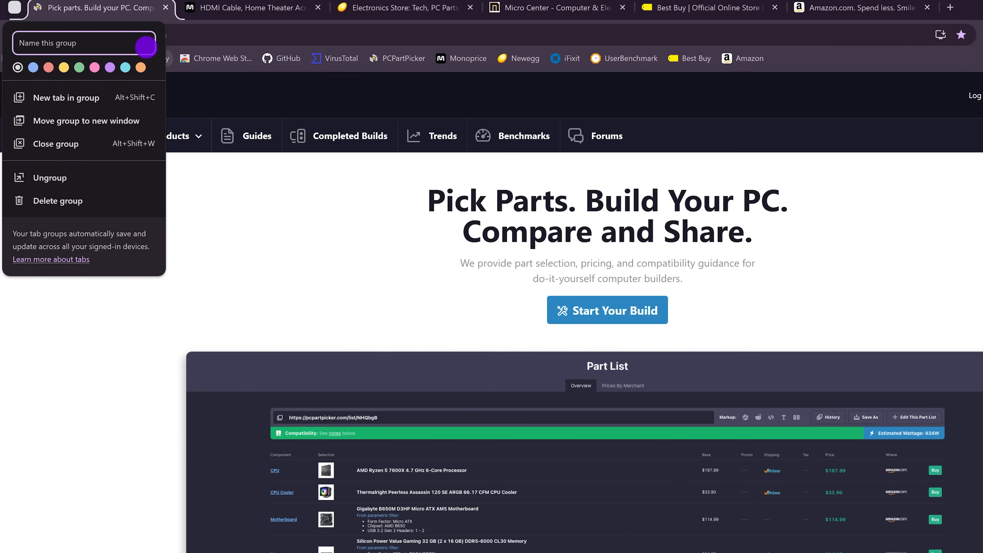
{"action": "type", "text": "Tech Sho"}
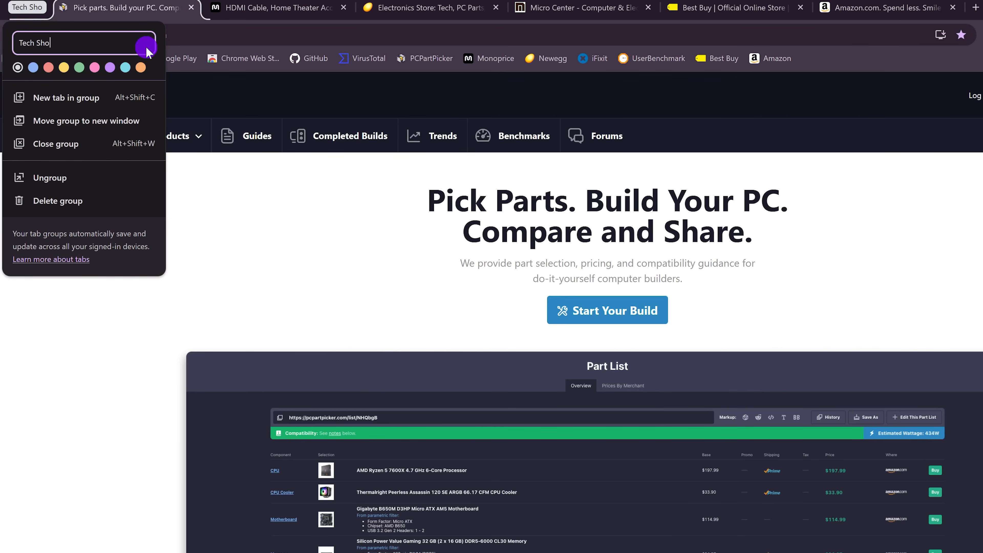
{"action": "type", "text": "pping"}
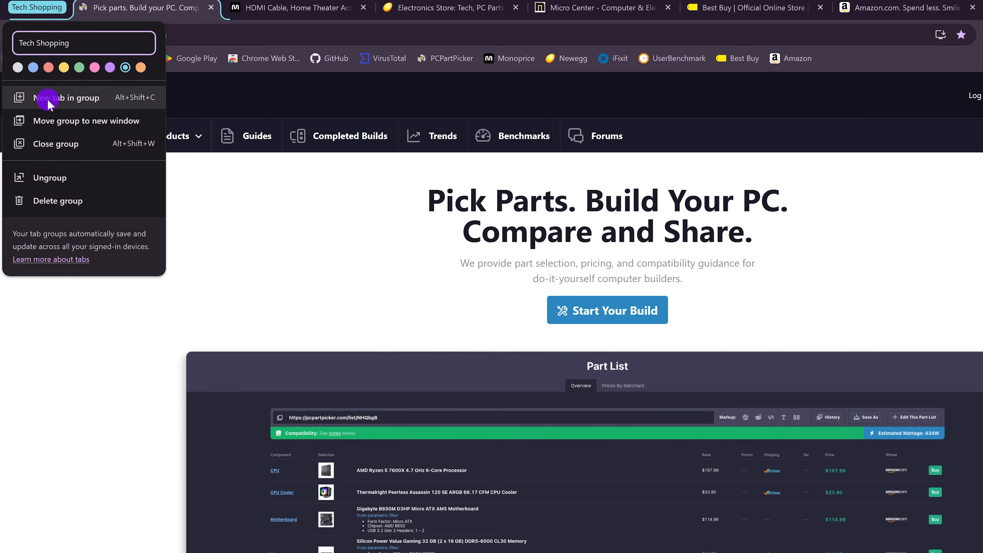
{"action": "left_click", "coordinate": [69, 98]}
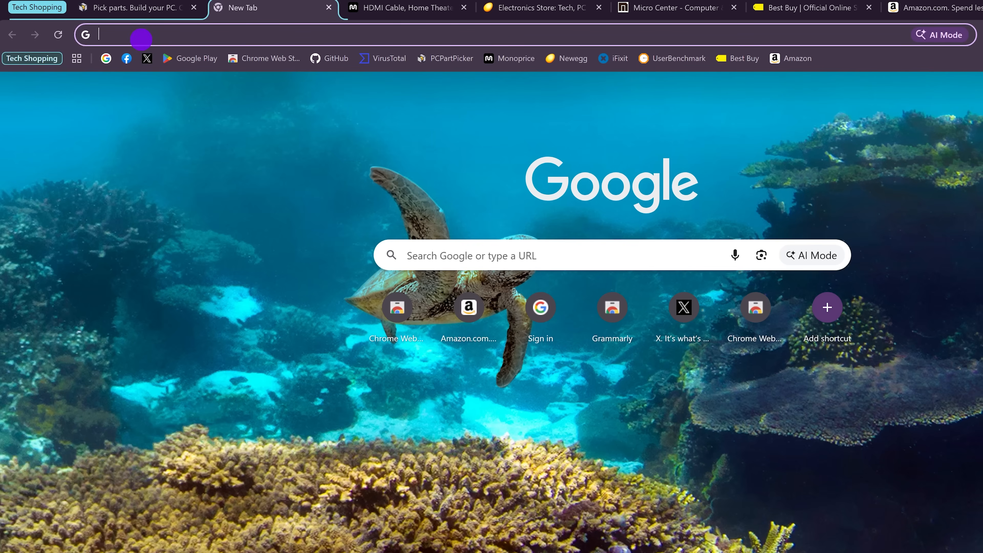
{"action": "mouse_move", "coordinate": [184, 37]}
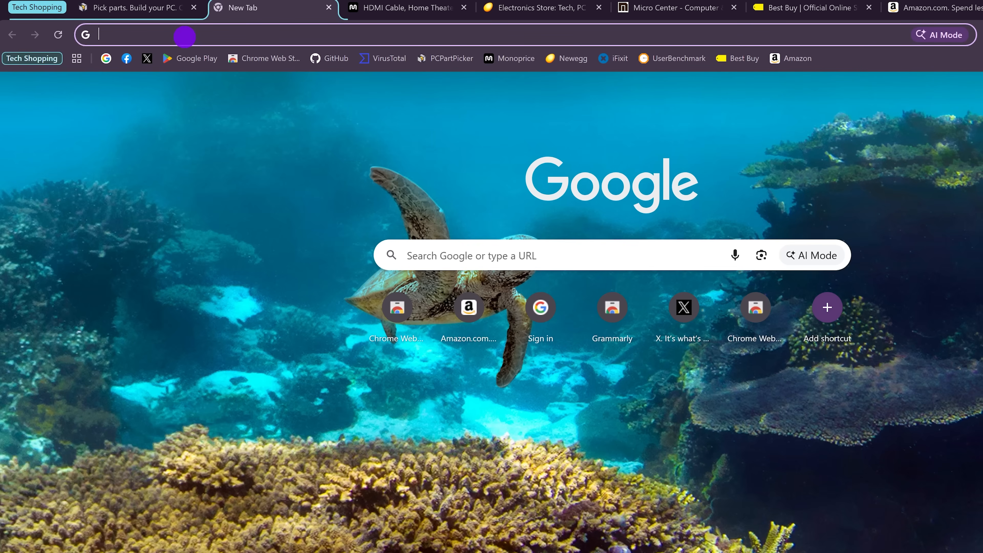
{"action": "mouse_move", "coordinate": [407, 8]}
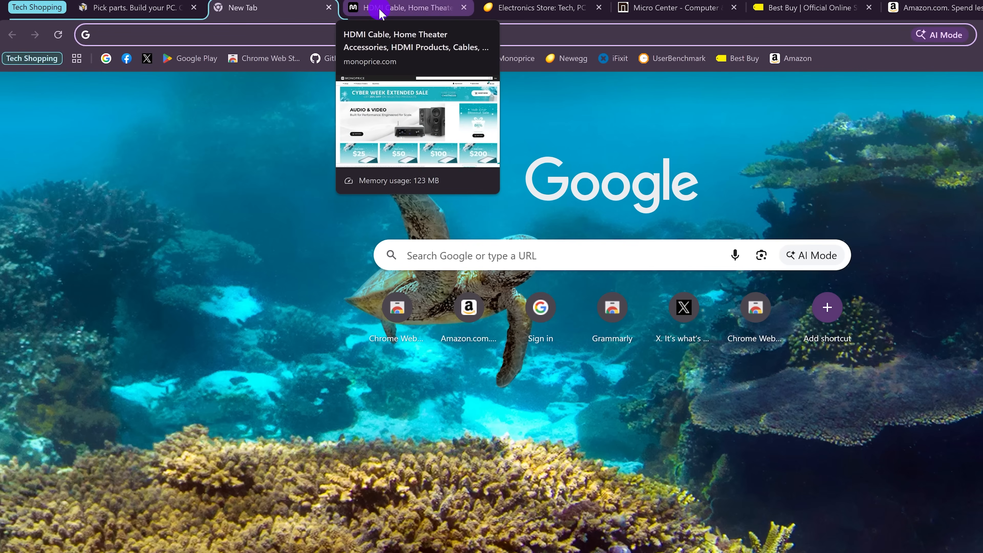
Add the Monoprice tab to the Tech Shopping group.
{"action": "right_click", "coordinate": [401, 8]}
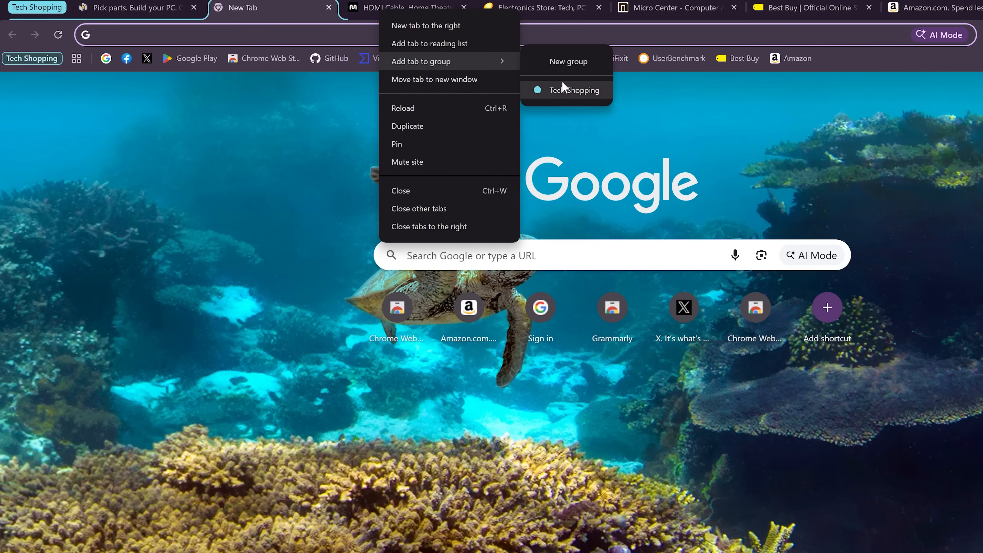
{"action": "left_click", "coordinate": [573, 90]}
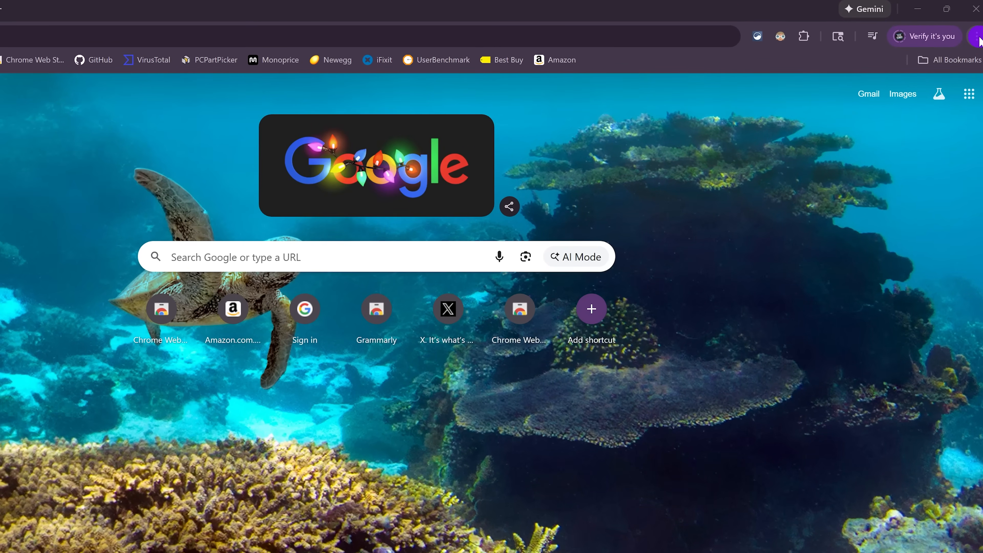
View history By group, then return it to By date order.
{"action": "left_click", "coordinate": [975, 36]}
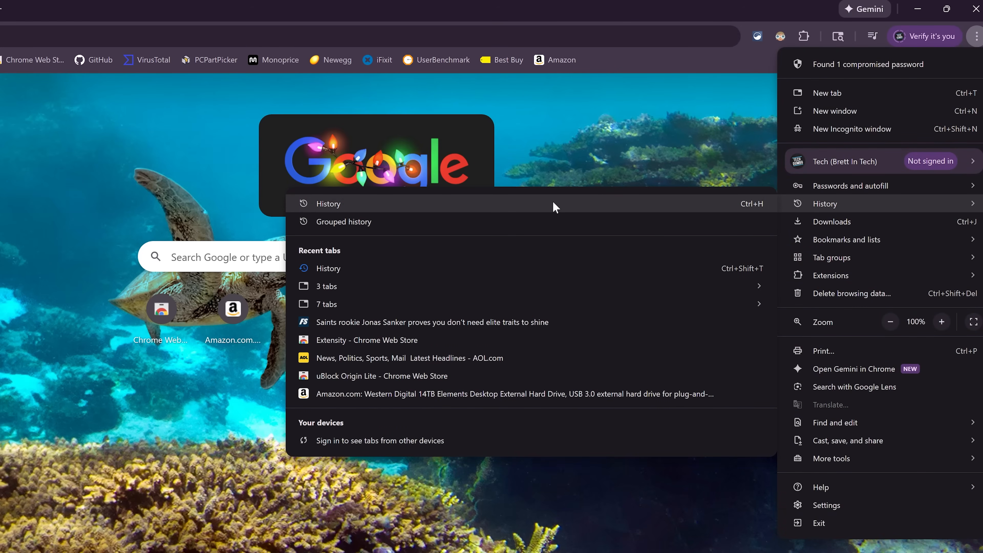
{"action": "left_click", "coordinate": [327, 203]}
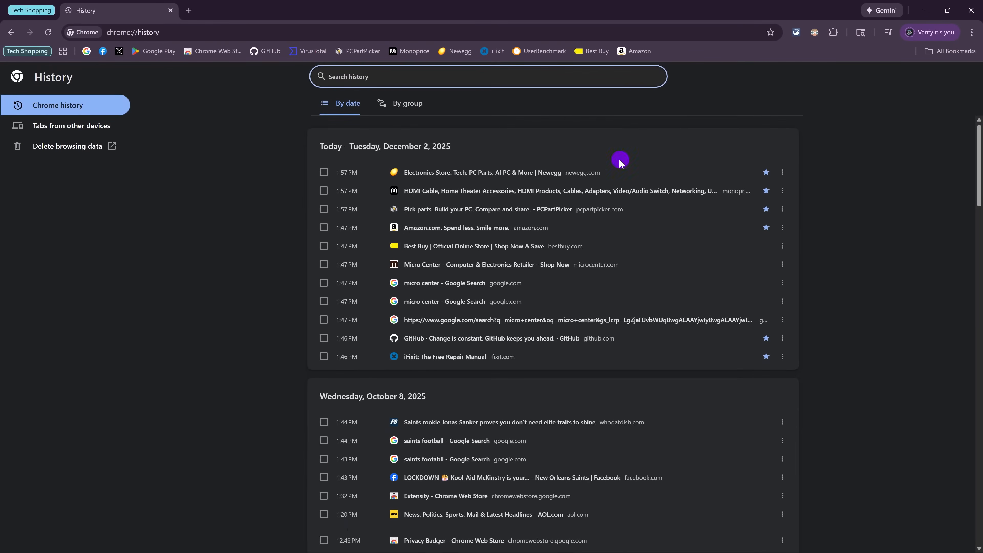
{"action": "mouse_move", "coordinate": [351, 110]}
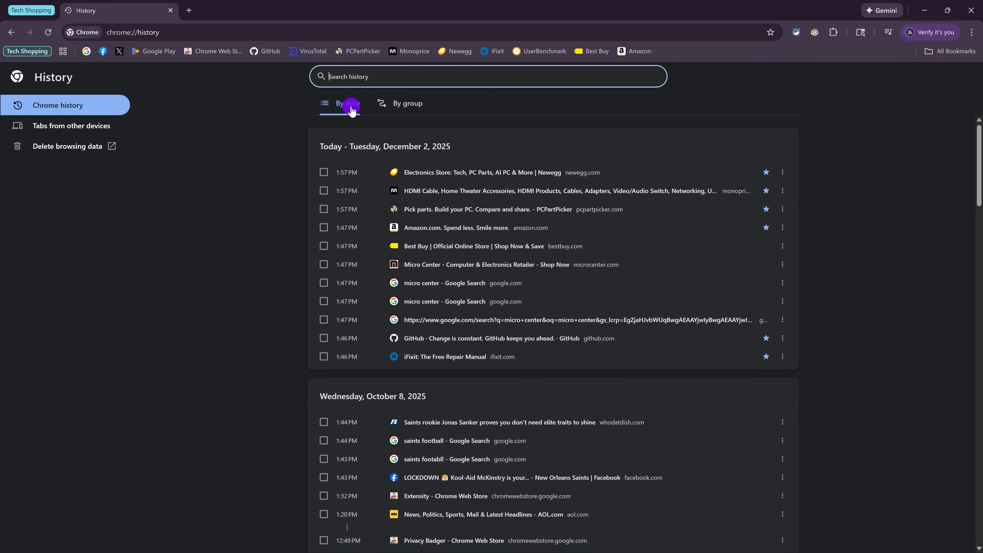
{"action": "mouse_move", "coordinate": [427, 115]}
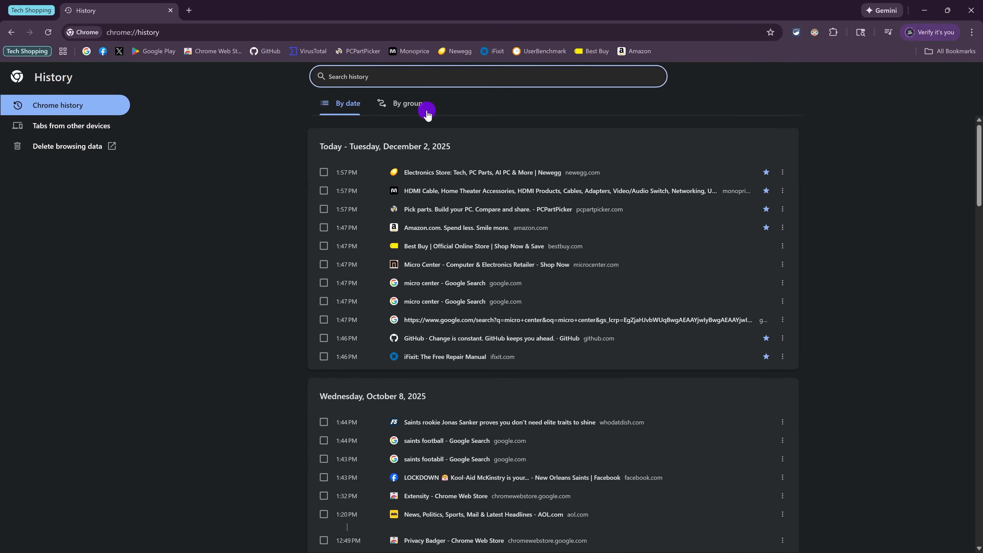
{"action": "left_click", "coordinate": [405, 103]}
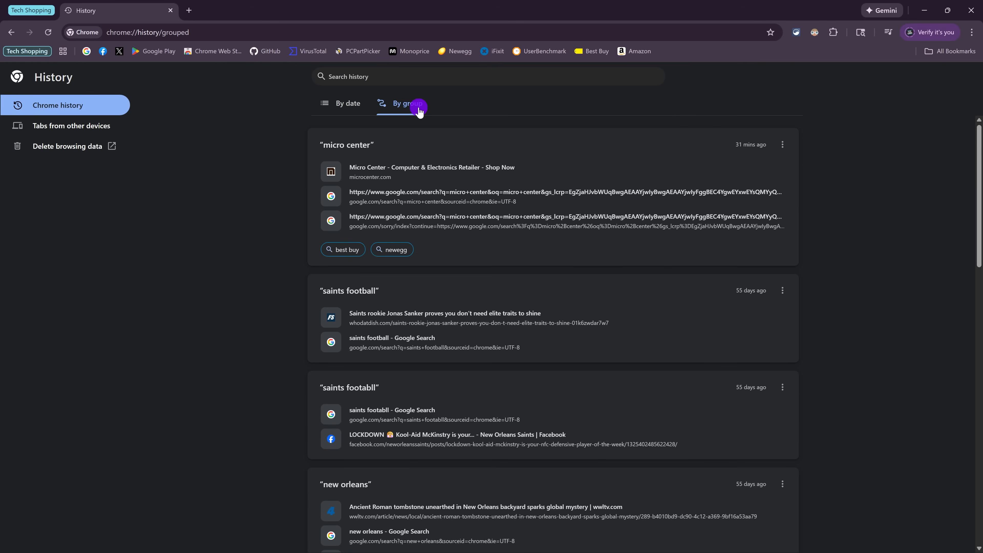
{"action": "left_click", "coordinate": [347, 103]}
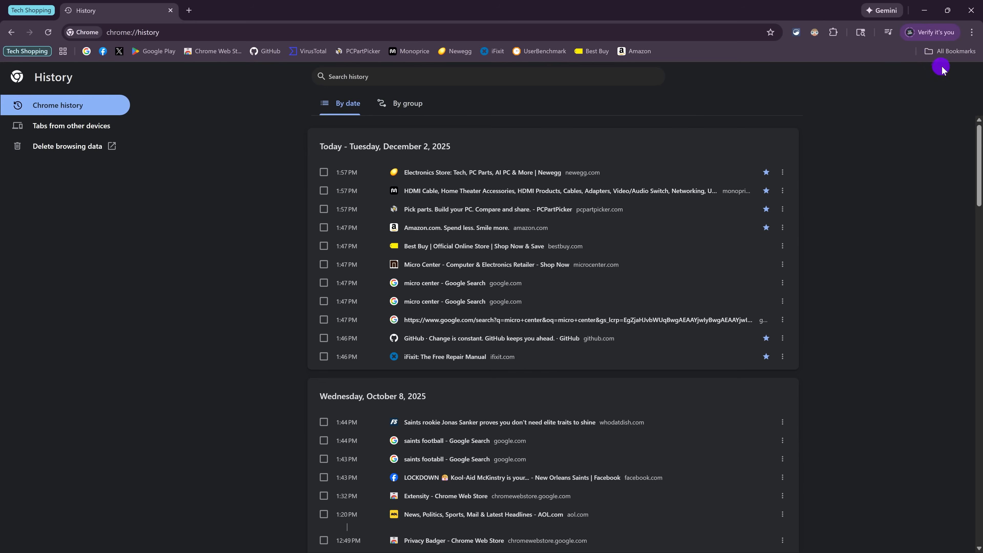
Show Grouped history in a side panel from the History menu.
{"action": "left_click", "coordinate": [971, 32]}
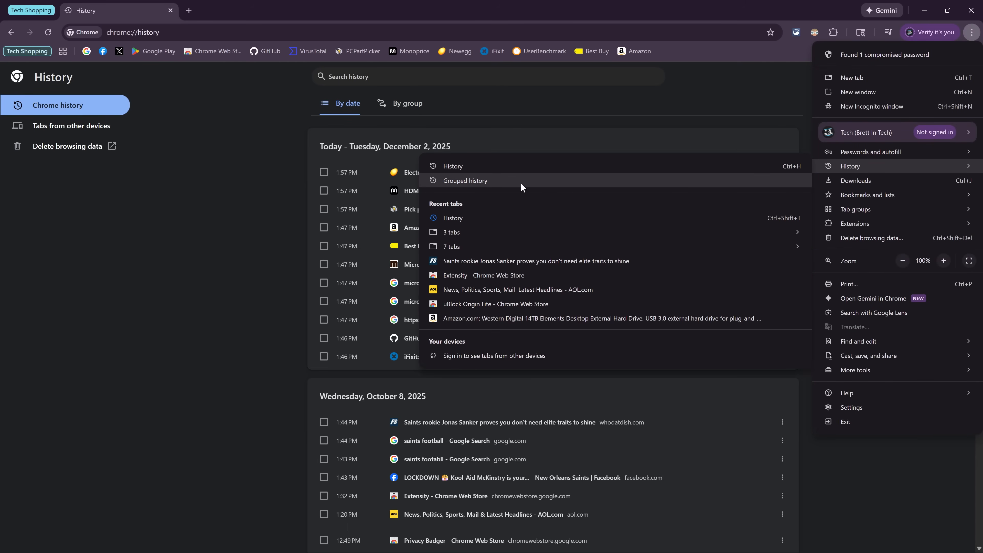
{"action": "left_click", "coordinate": [850, 166]}
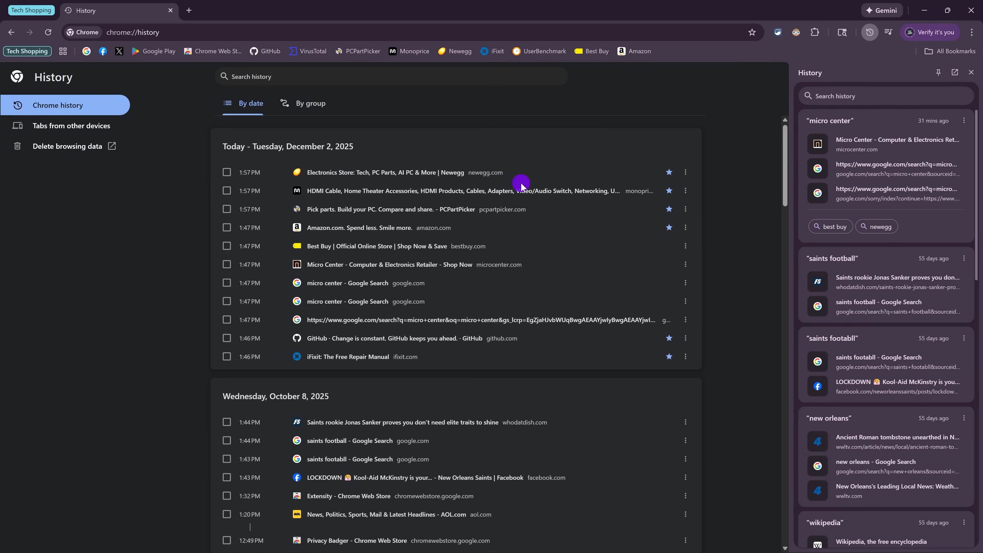
{"action": "mouse_move", "coordinate": [900, 143]}
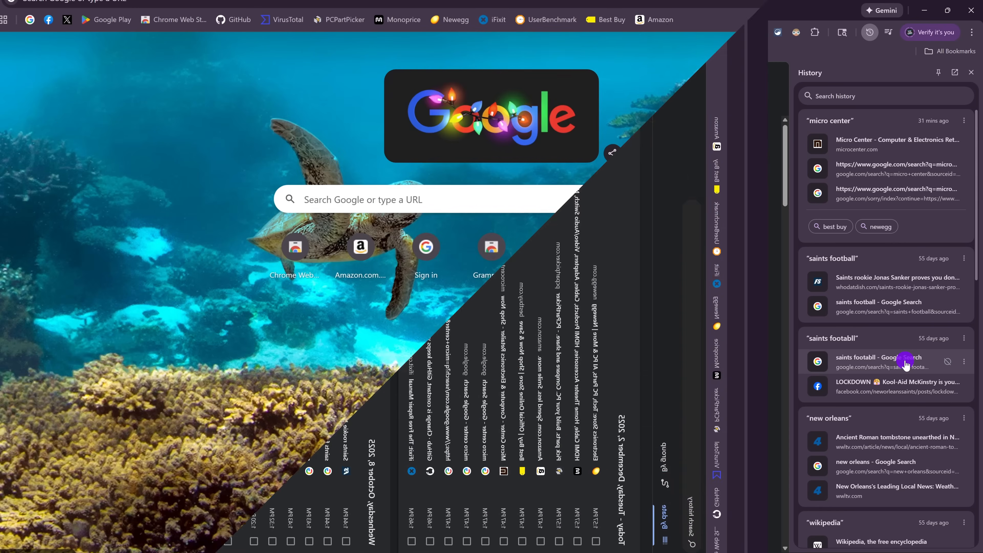
Reopen the closed shopping tabs and browse the Micro Center banner slideshow.
{"action": "left_click", "coordinate": [972, 72]}
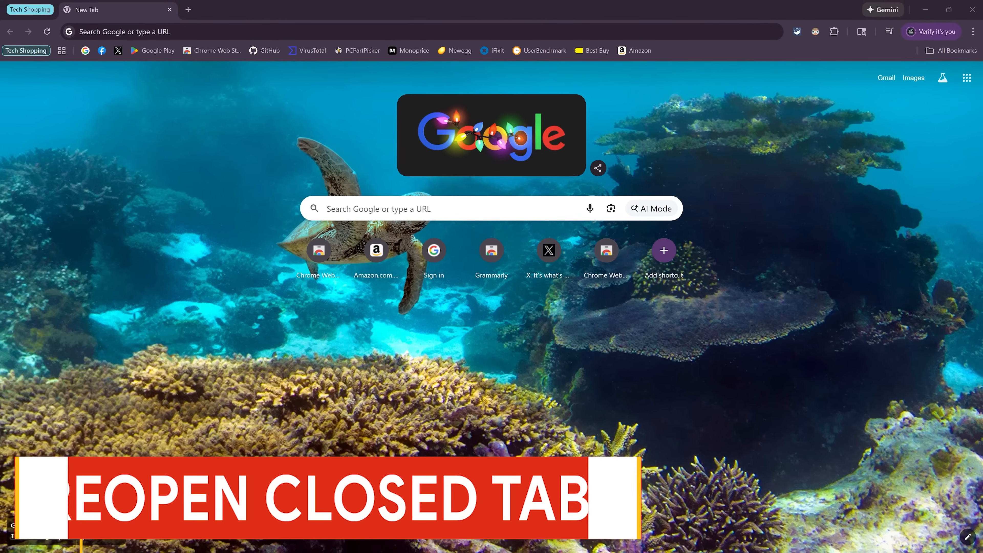
{"action": "left_click", "coordinate": [971, 32]}
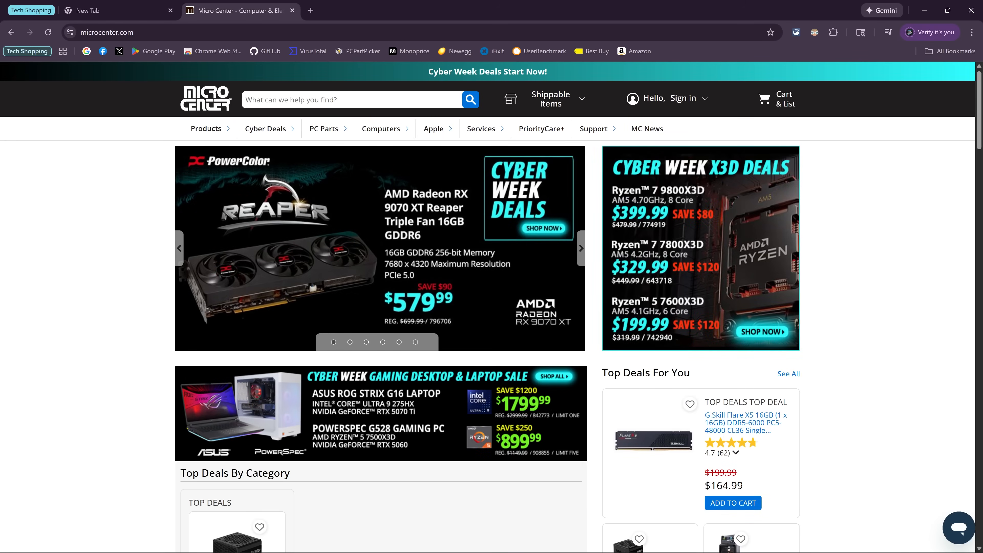
{"action": "left_click", "coordinate": [580, 248]}
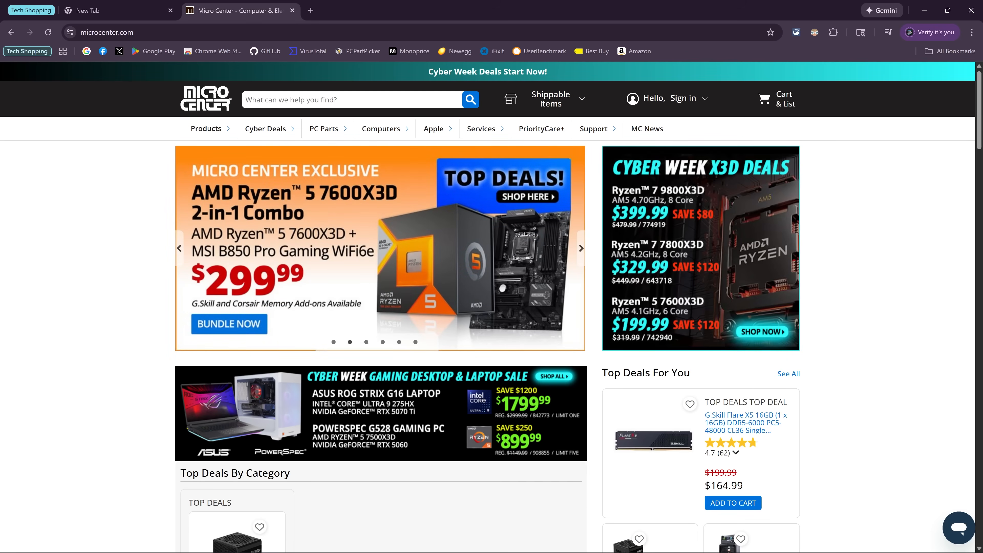
{"action": "left_click", "coordinate": [579, 248]}
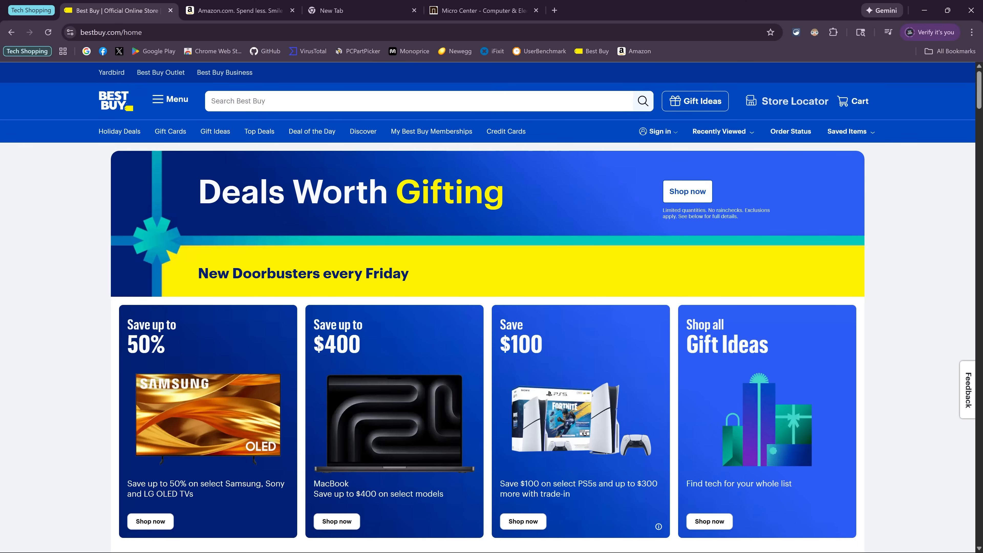
{"action": "left_click", "coordinate": [339, 10]}
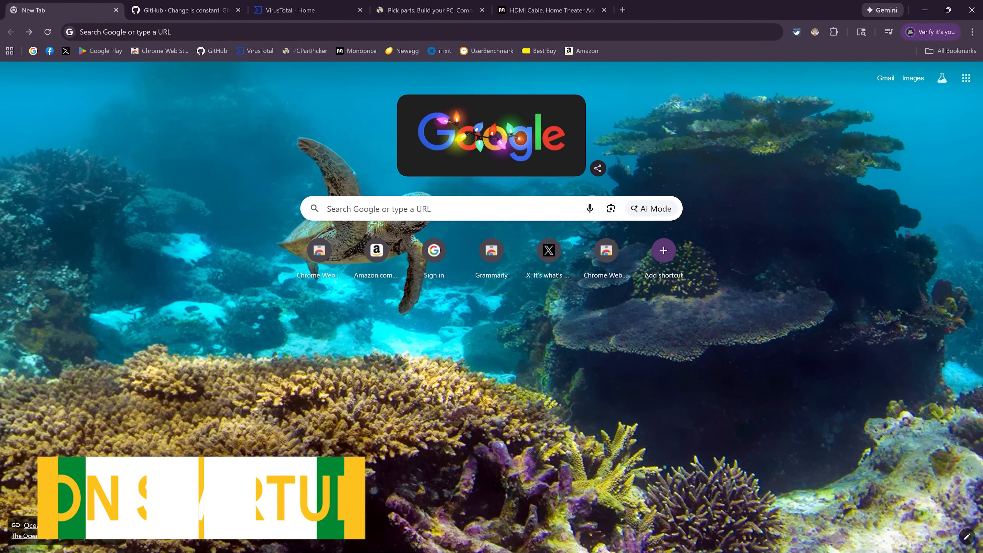
Go to the browser Settings page from the main menu.
{"action": "left_click", "coordinate": [976, 31]}
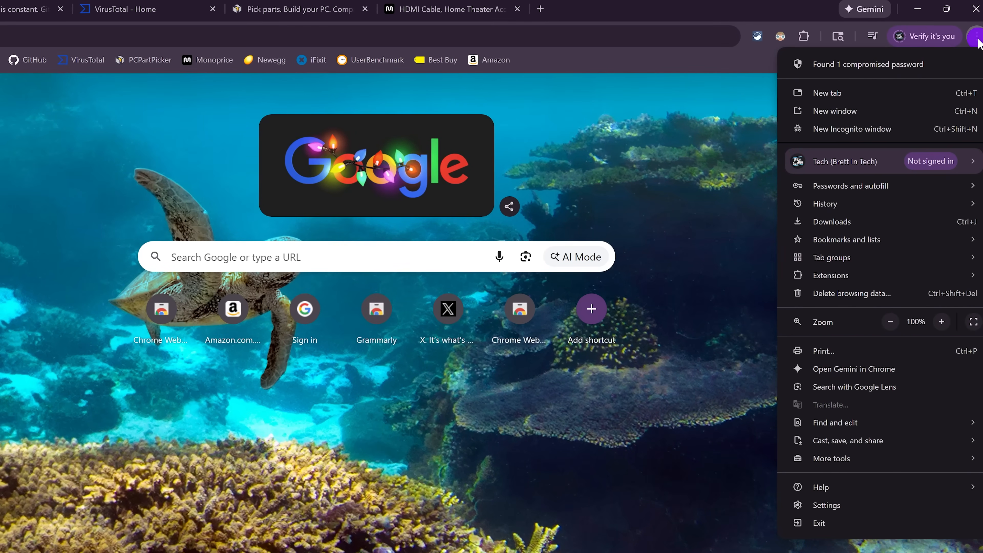
{"action": "mouse_move", "coordinate": [847, 510]}
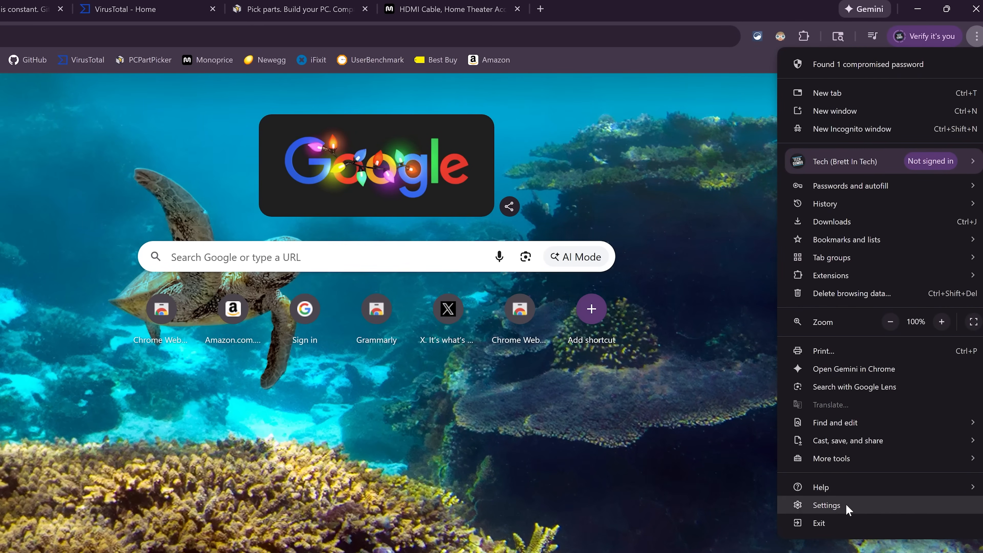
{"action": "left_click", "coordinate": [826, 505]}
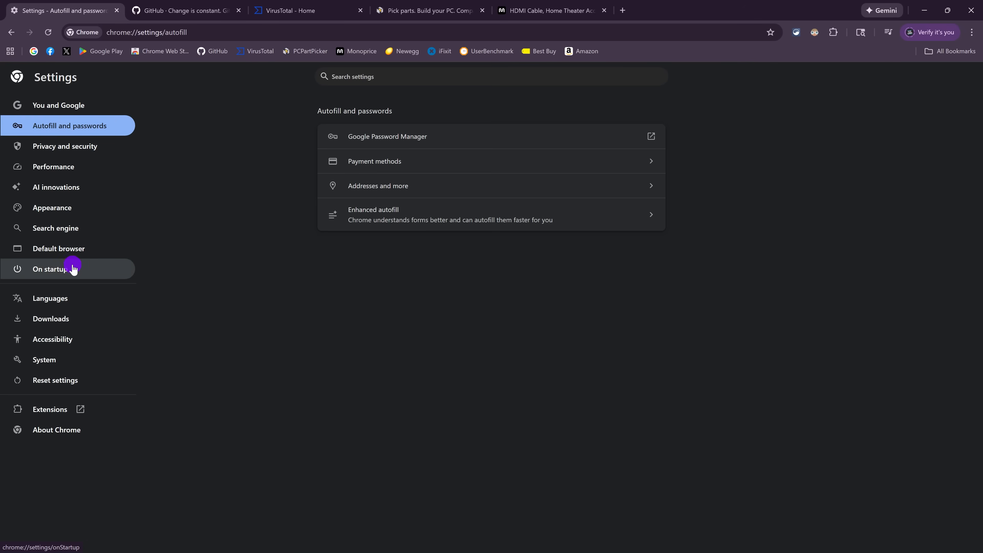
Under On startup, choose 'Continue where you left off'.
{"action": "left_click", "coordinate": [50, 269]}
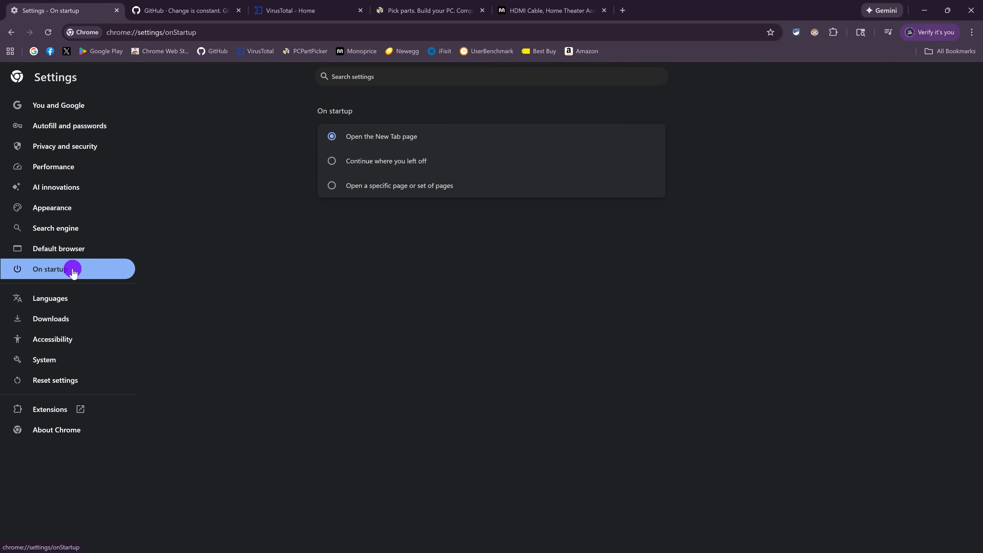
{"action": "mouse_move", "coordinate": [428, 136]}
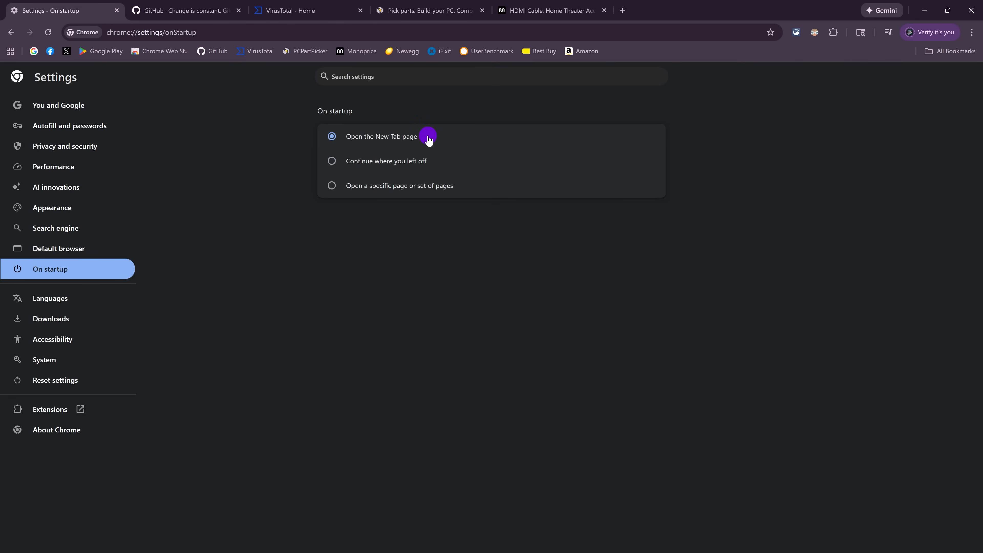
{"action": "mouse_move", "coordinate": [331, 165]}
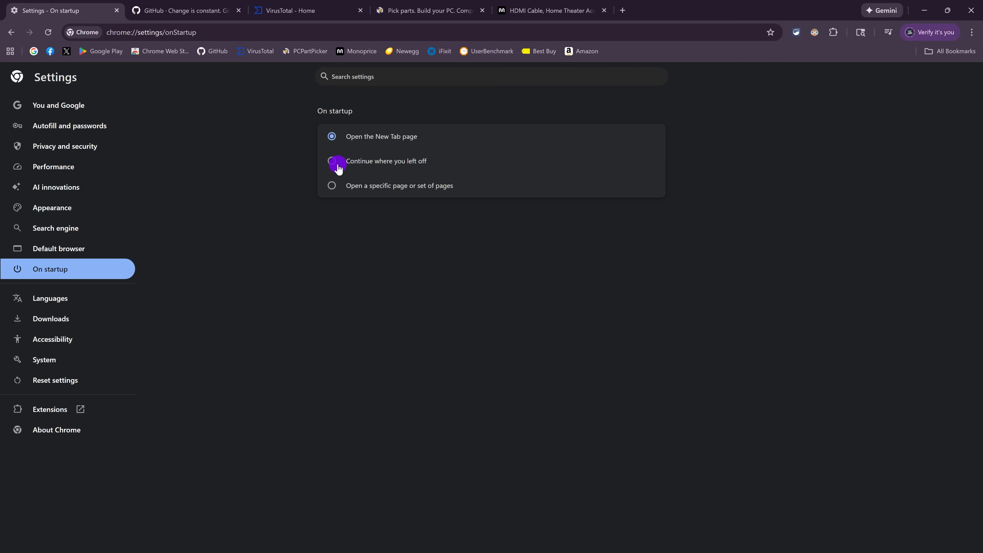
{"action": "left_click", "coordinate": [332, 161]}
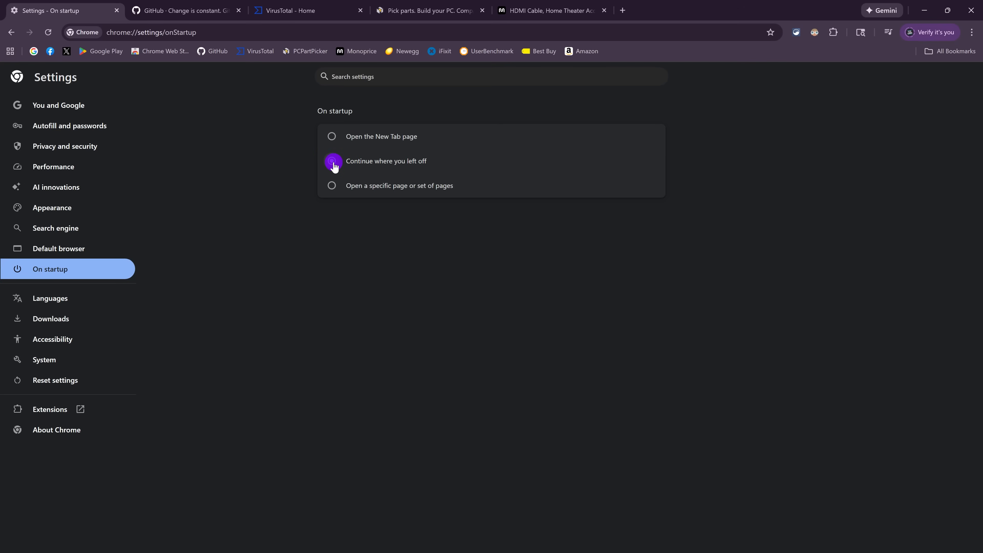
{"action": "left_click", "coordinate": [332, 160]}
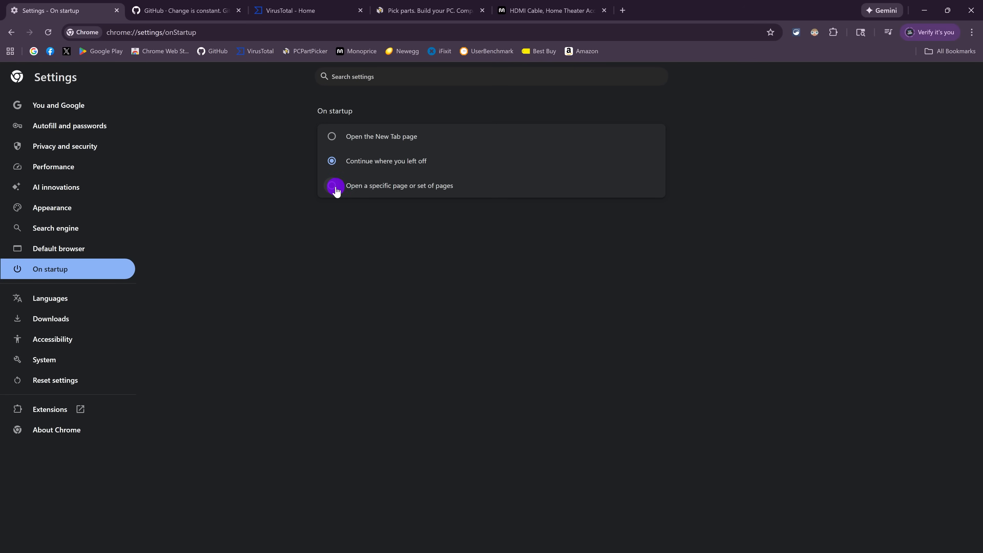
Switch startup to a specific set of pages and cancel the Add a new page form.
{"action": "left_click", "coordinate": [331, 185]}
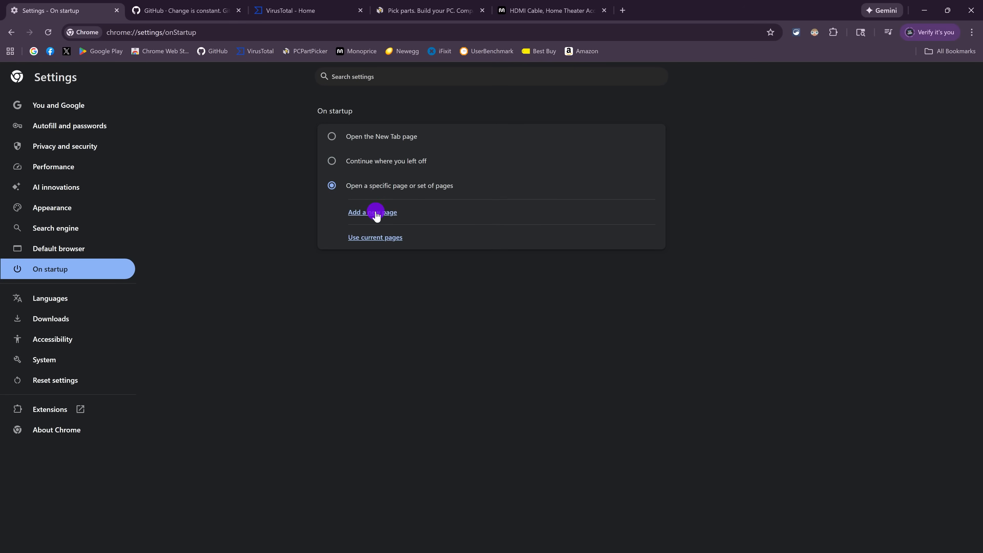
{"action": "left_click", "coordinate": [372, 212]}
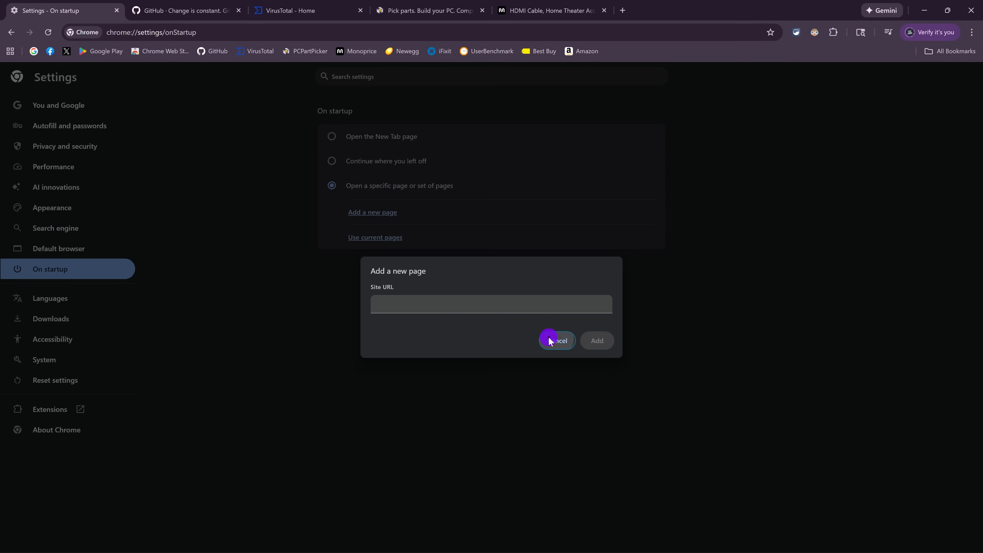
{"action": "left_click", "coordinate": [557, 341]}
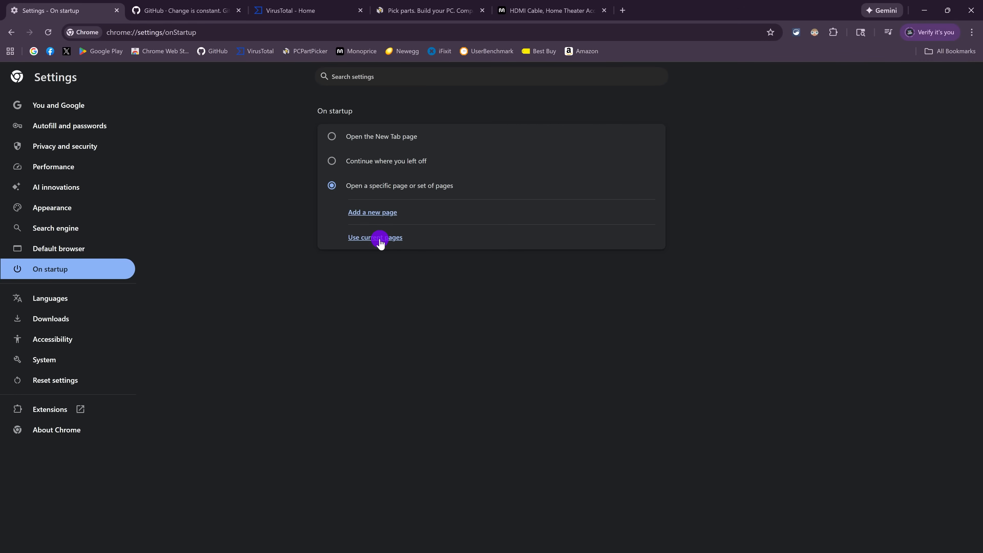
Use the current tabs as startup pages, then remove the VirusTotal entry from the list.
{"action": "left_click", "coordinate": [374, 237]}
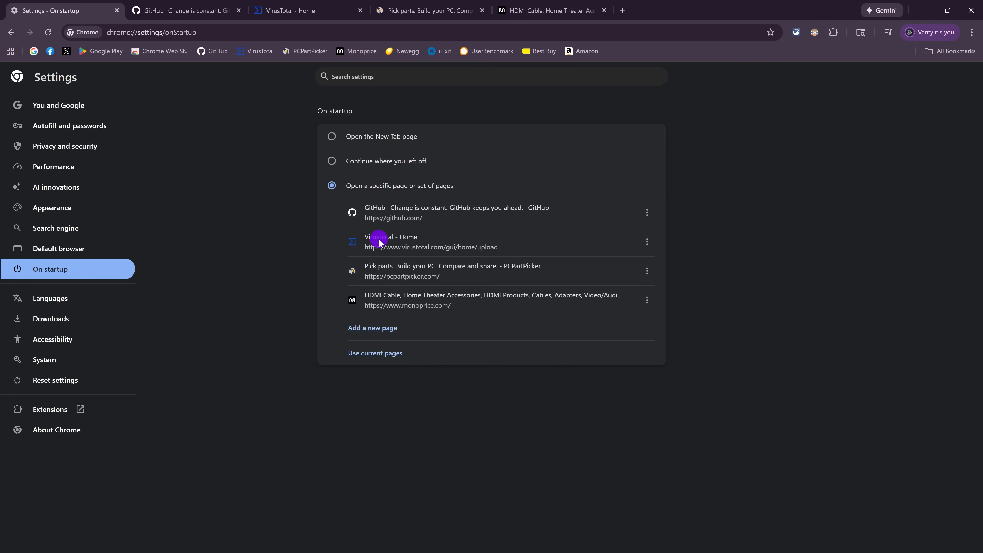
{"action": "left_click", "coordinate": [646, 241]}
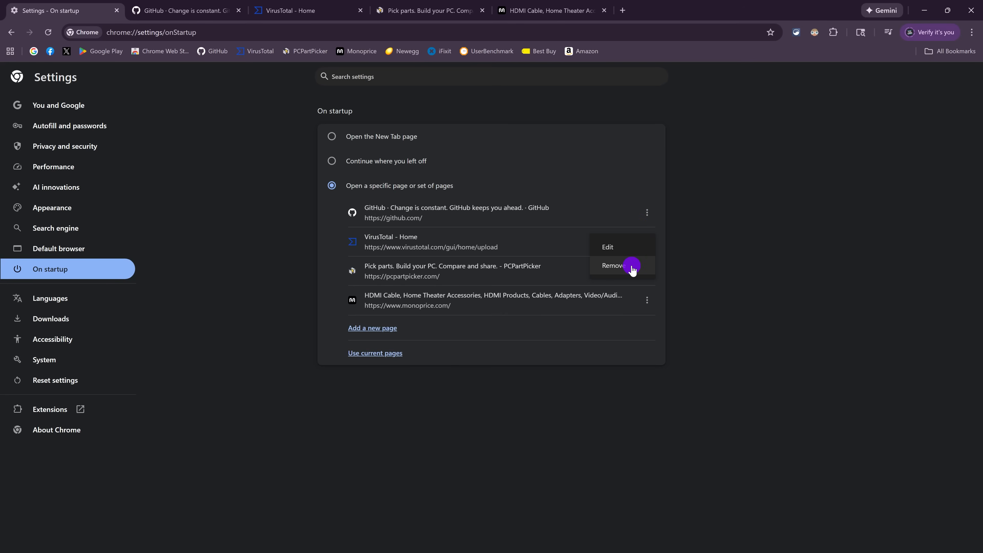
{"action": "left_click", "coordinate": [612, 265]}
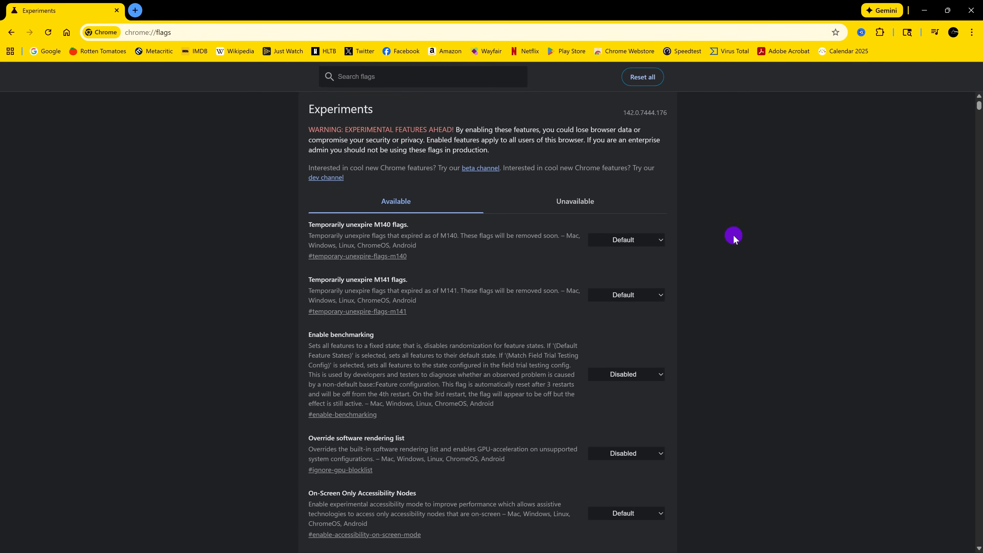
Scroll the chrome://flags Available list until the Smooth Scrolling flag is in view.
{"action": "scroll", "scroll_direction": "down", "scroll_amount": 3}
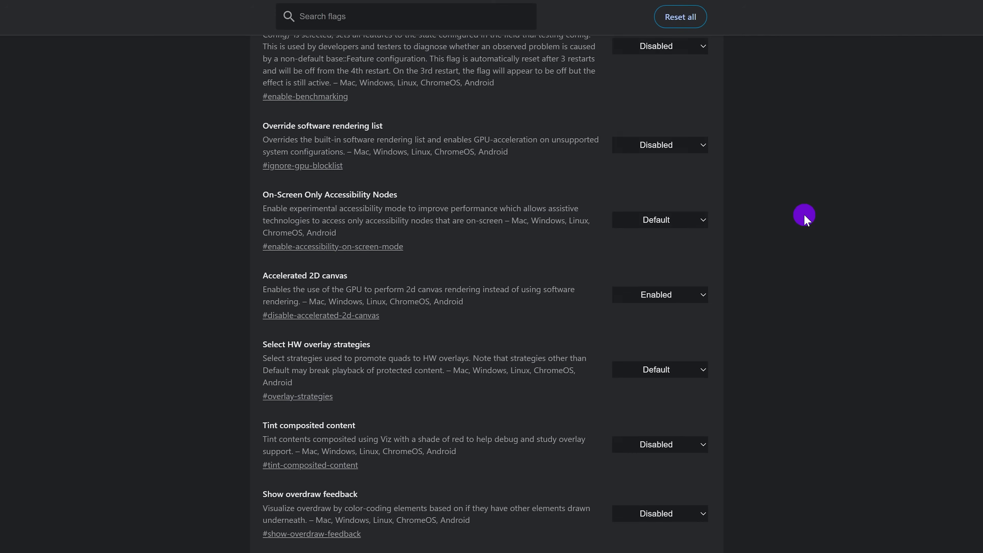
{"action": "scroll", "scroll_direction": "down", "scroll_amount": 3}
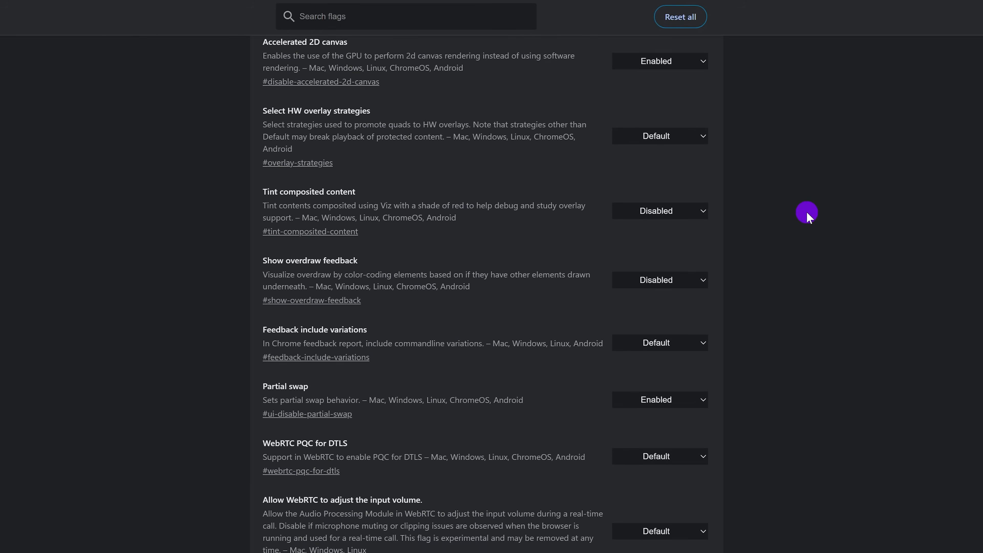
{"action": "scroll", "scroll_direction": "down", "scroll_amount": 3}
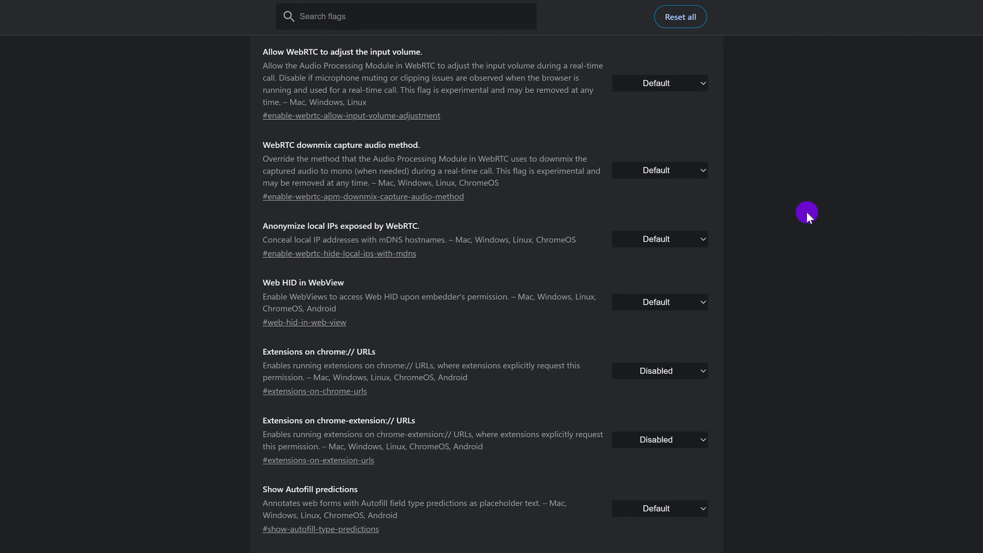
{"action": "scroll", "scroll_direction": "up", "scroll_amount": 3}
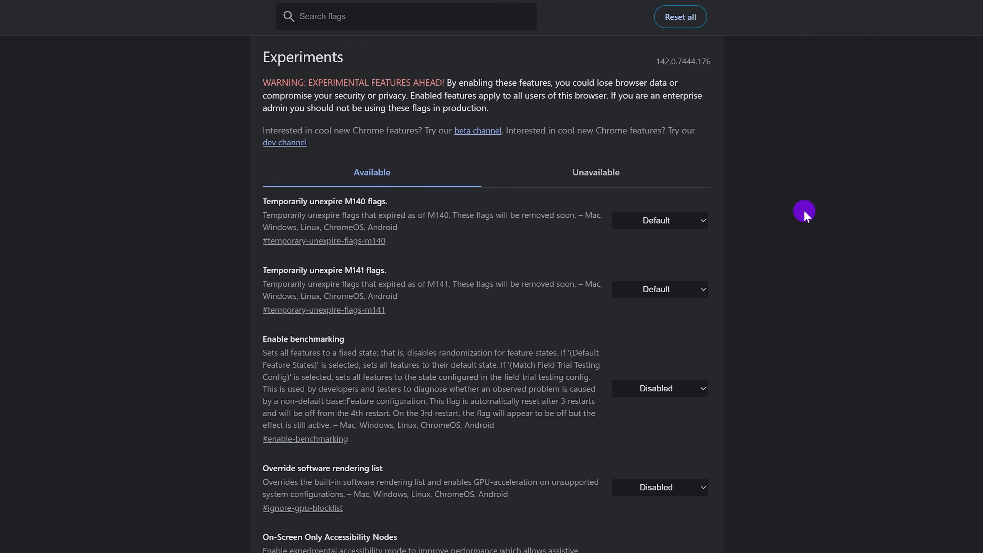
{"action": "mouse_move", "coordinate": [500, 116]}
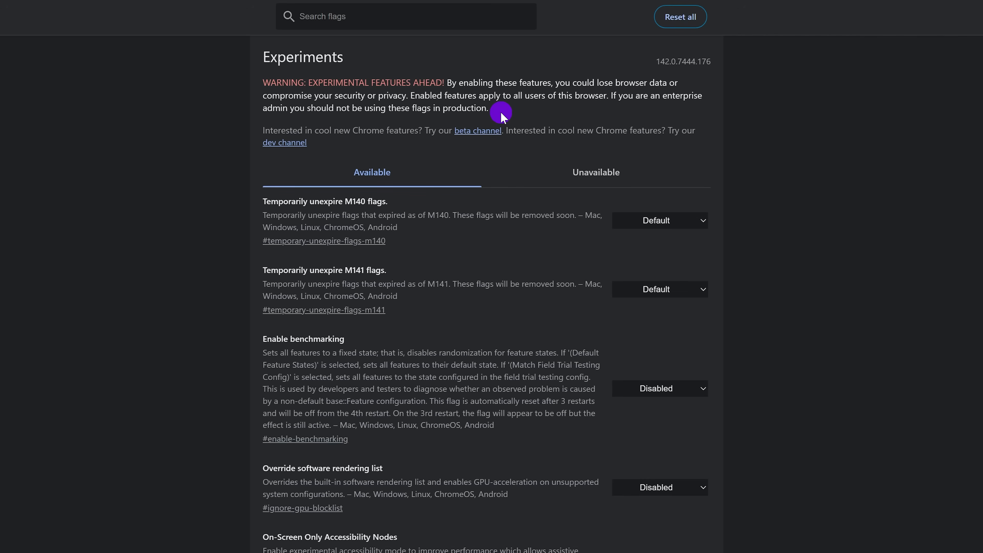
{"action": "scroll", "scroll_direction": "down", "scroll_amount": 3}
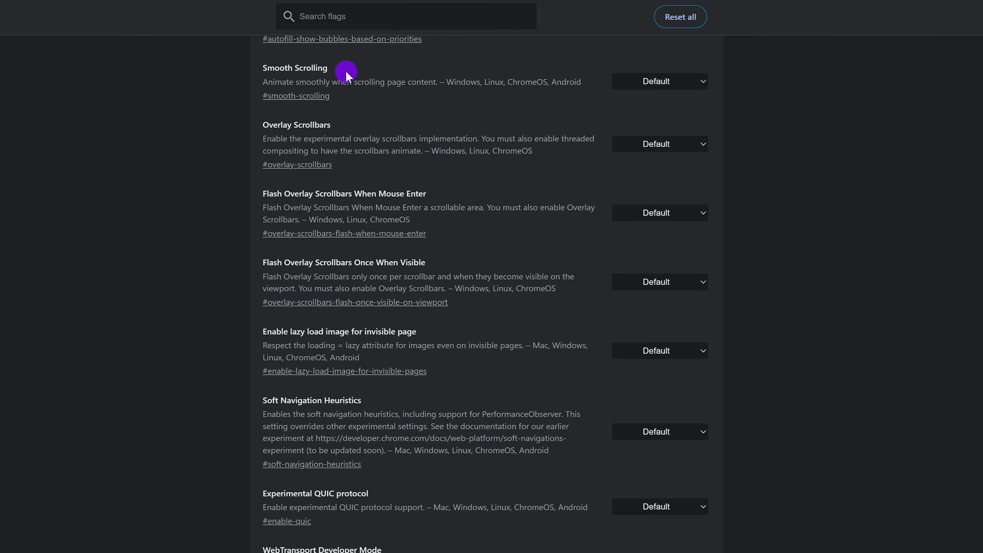
{"action": "mouse_move", "coordinate": [564, 95]}
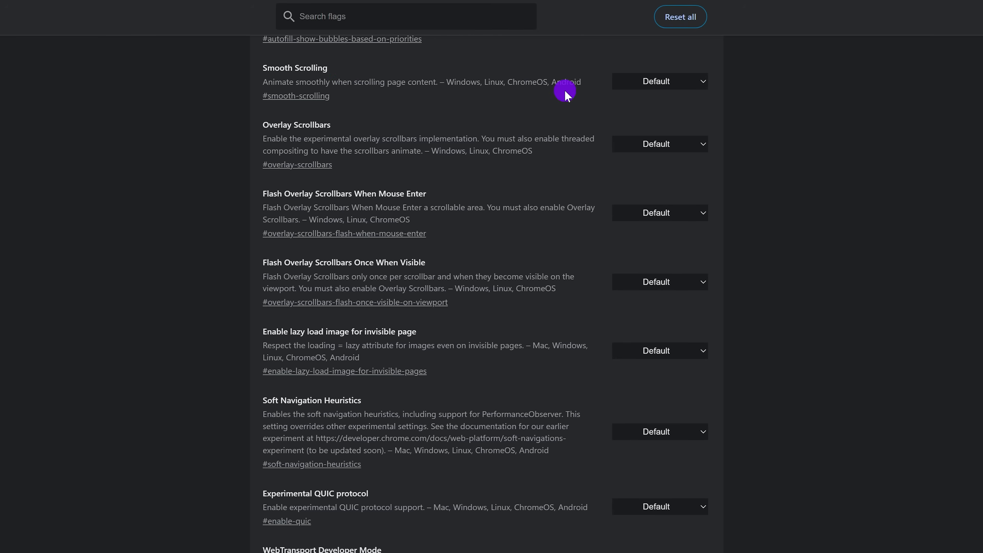
Set the Smooth Scrolling experimental flag to Enabled.
{"action": "left_click", "coordinate": [659, 81]}
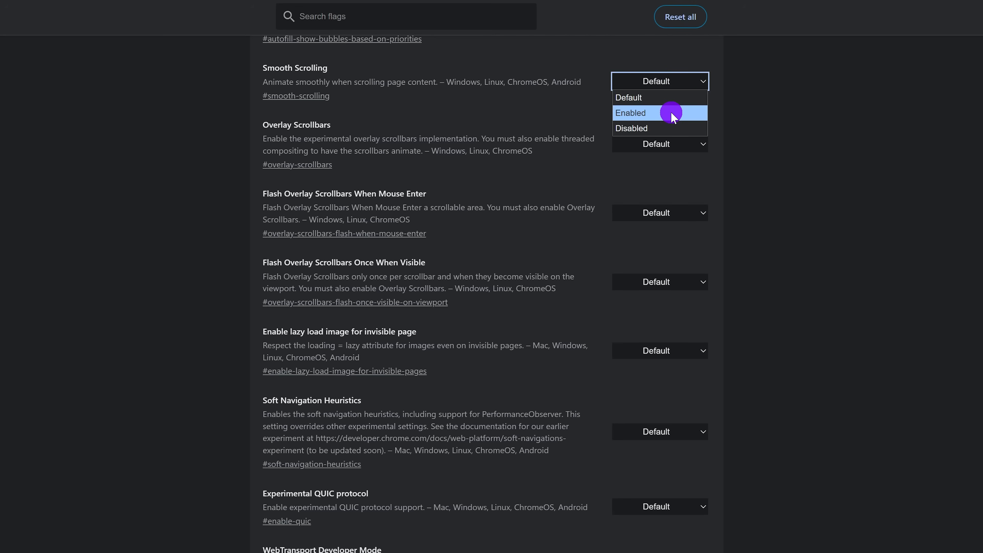
{"action": "left_click", "coordinate": [631, 113]}
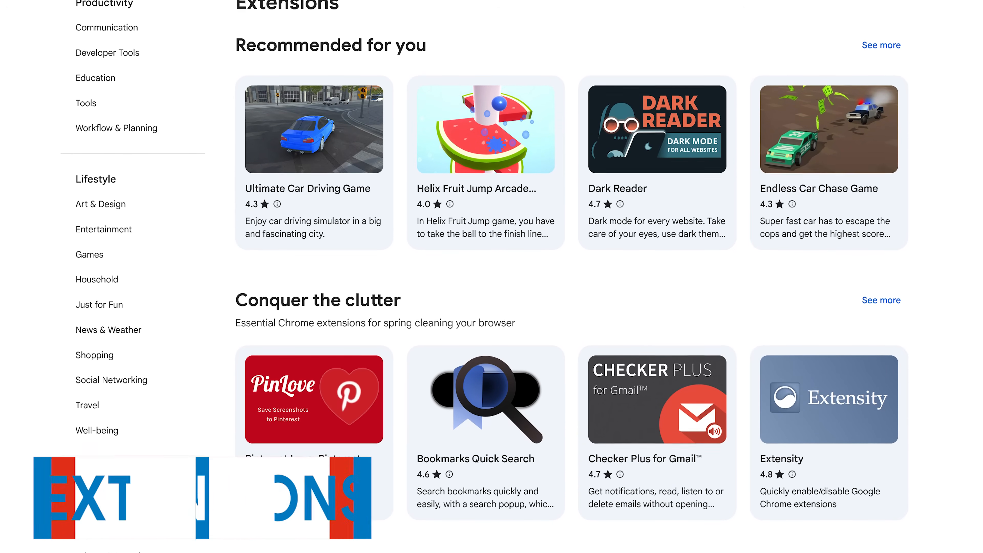
Browse the Web Store collections past Conquer the clutter to Take control of your tabs, then leave to a New Tab.
{"action": "scroll", "scroll_direction": "down", "scroll_amount": 3}
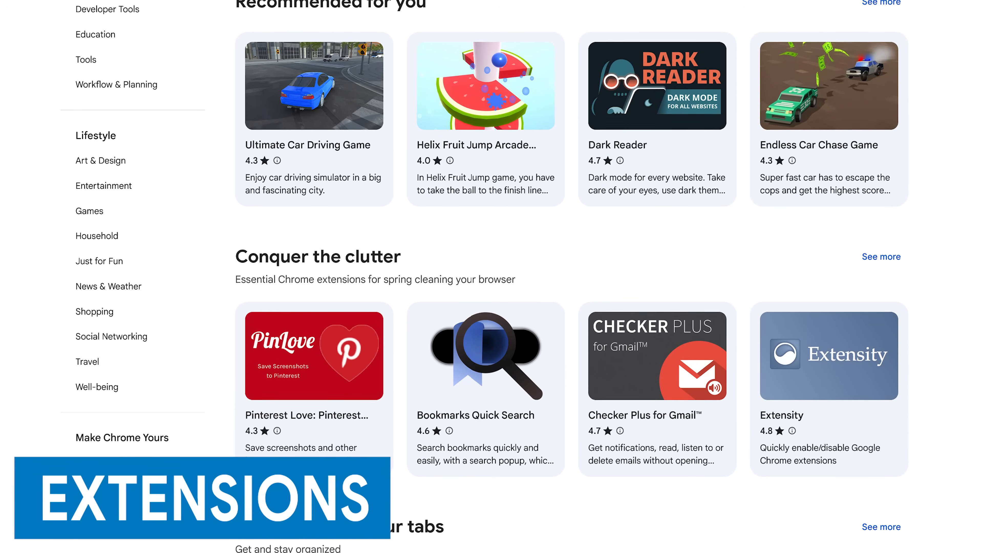
{"action": "scroll", "scroll_direction": "down", "scroll_amount": 3}
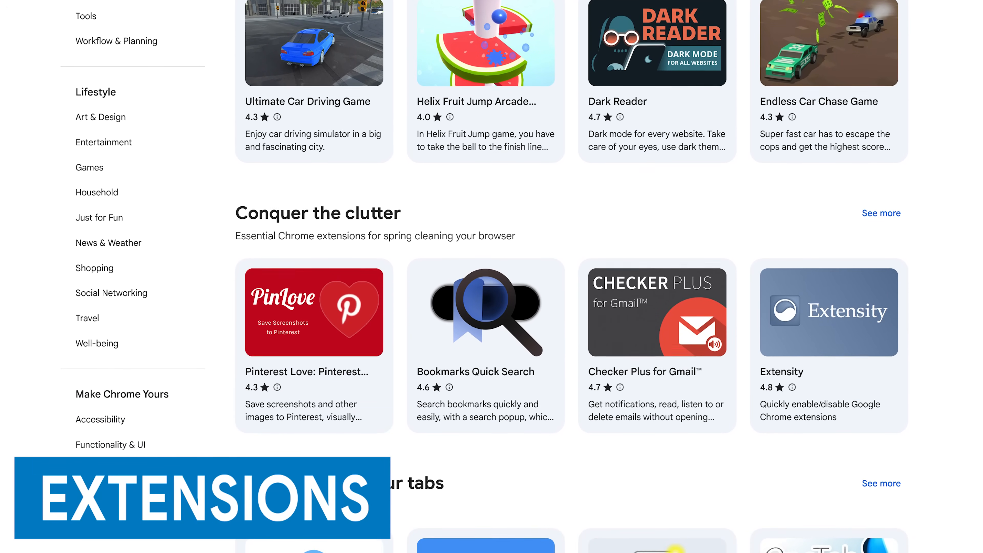
{"action": "scroll", "scroll_direction": "down", "scroll_amount": 3}
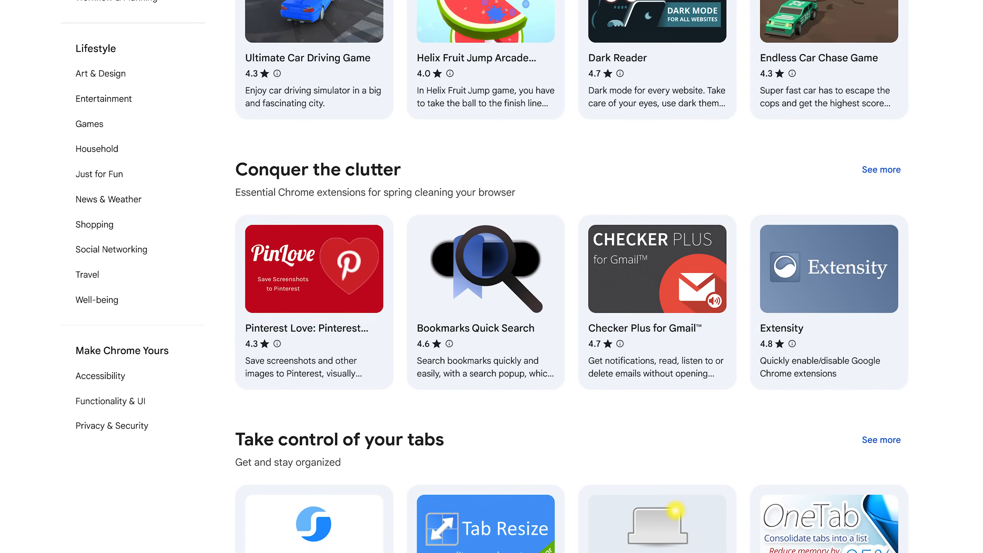
{"action": "scroll", "scroll_direction": "down", "scroll_amount": 3}
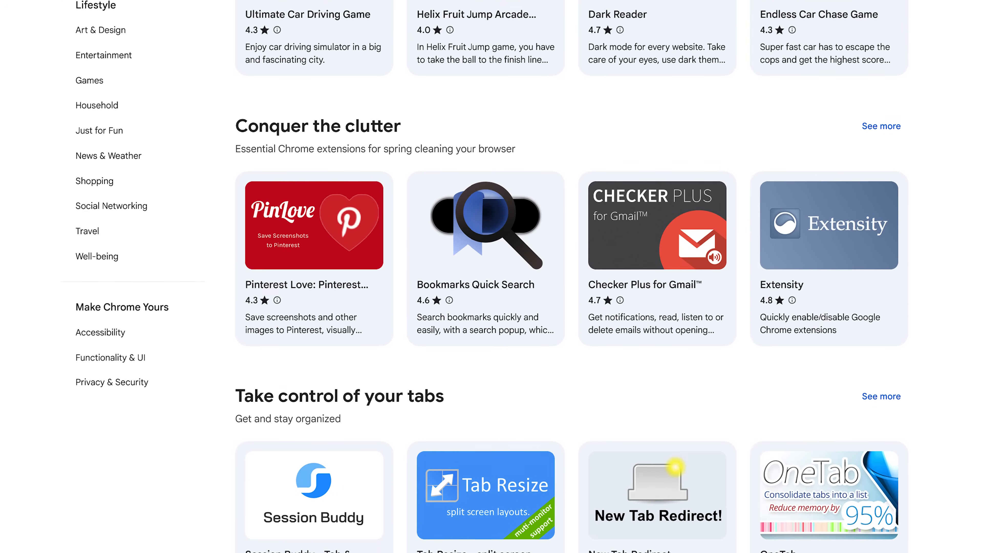
{"action": "scroll", "scroll_direction": "down", "scroll_amount": 3}
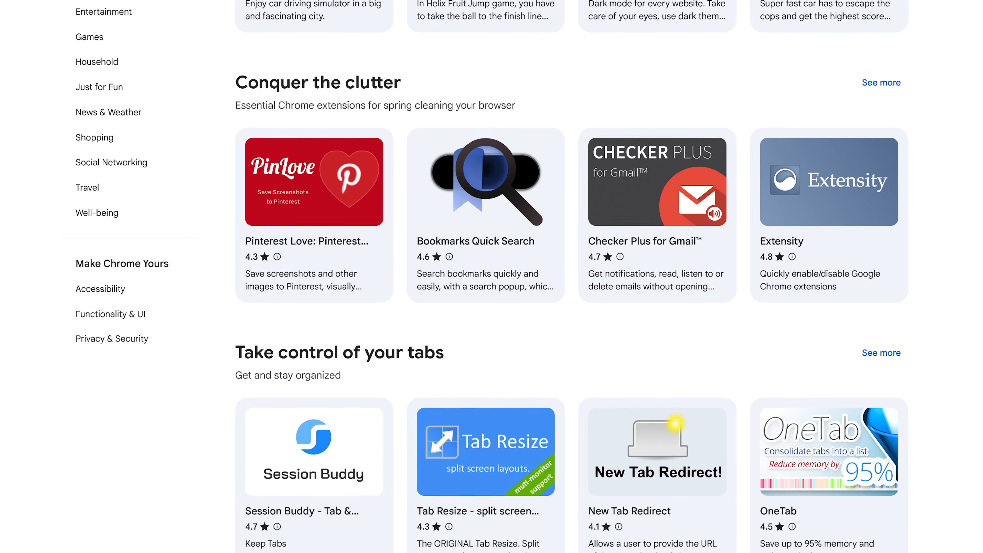
{"action": "left_click", "coordinate": [135, 11]}
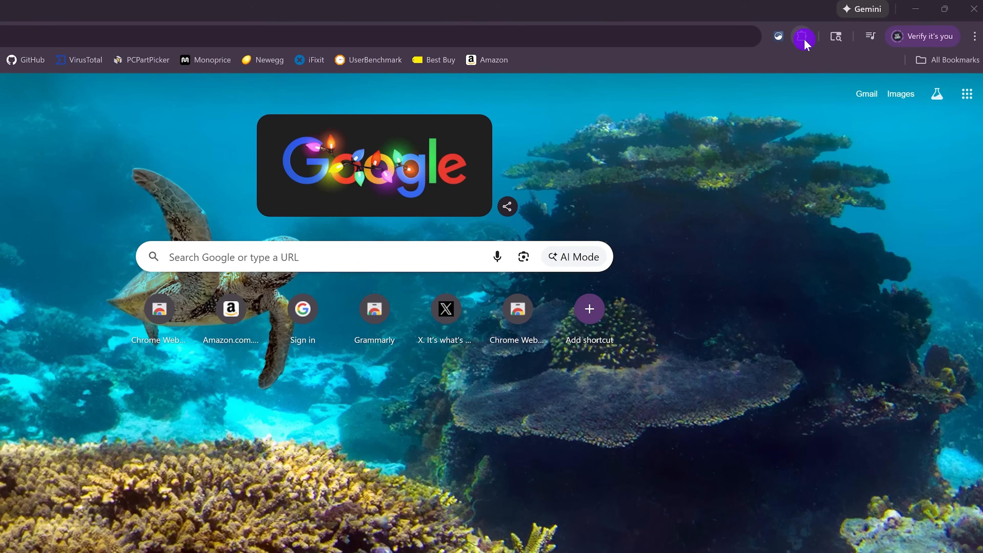
Pin Bitwarden and Privacy Badger from the Extensions menu, then go to Manage extensions.
{"action": "left_click", "coordinate": [801, 36]}
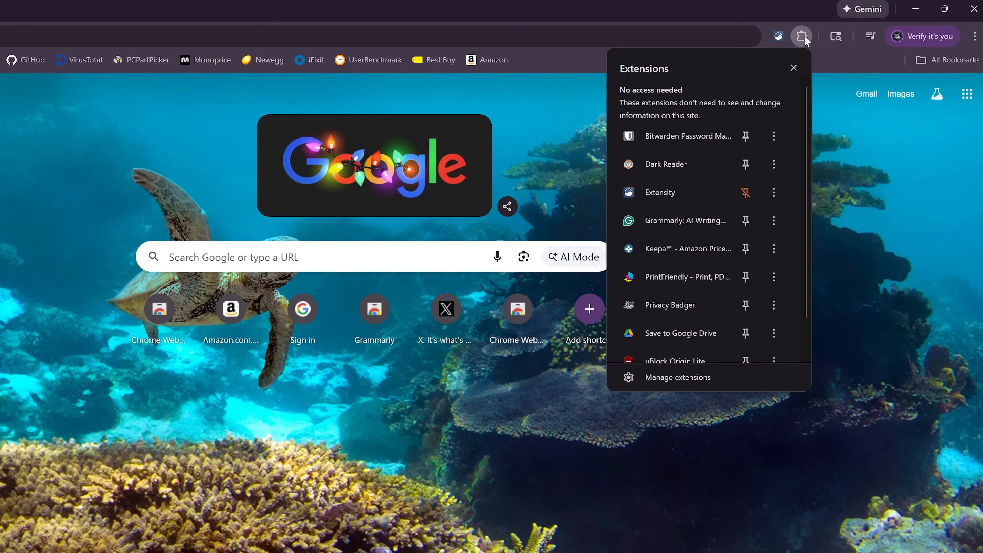
{"action": "mouse_move", "coordinate": [782, 94]}
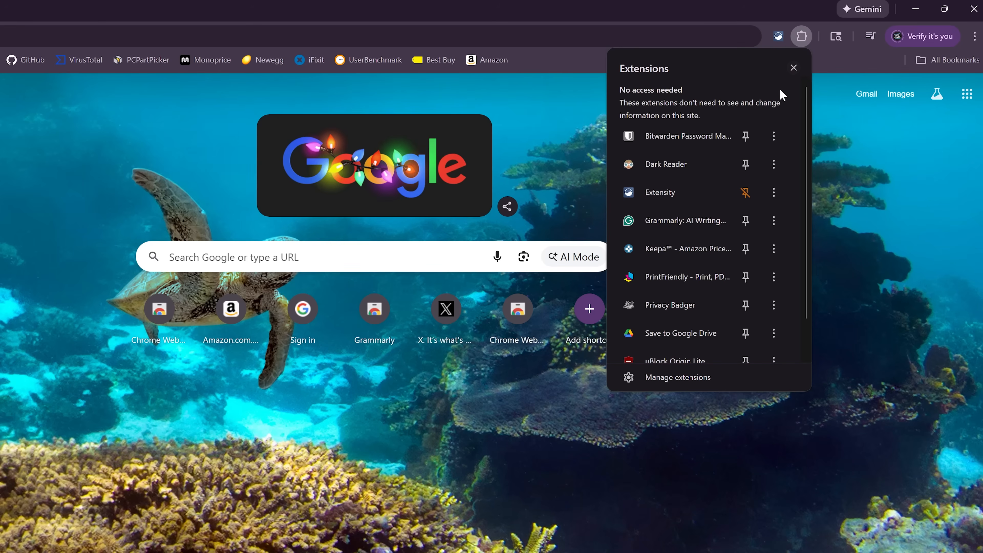
{"action": "left_click", "coordinate": [745, 220]}
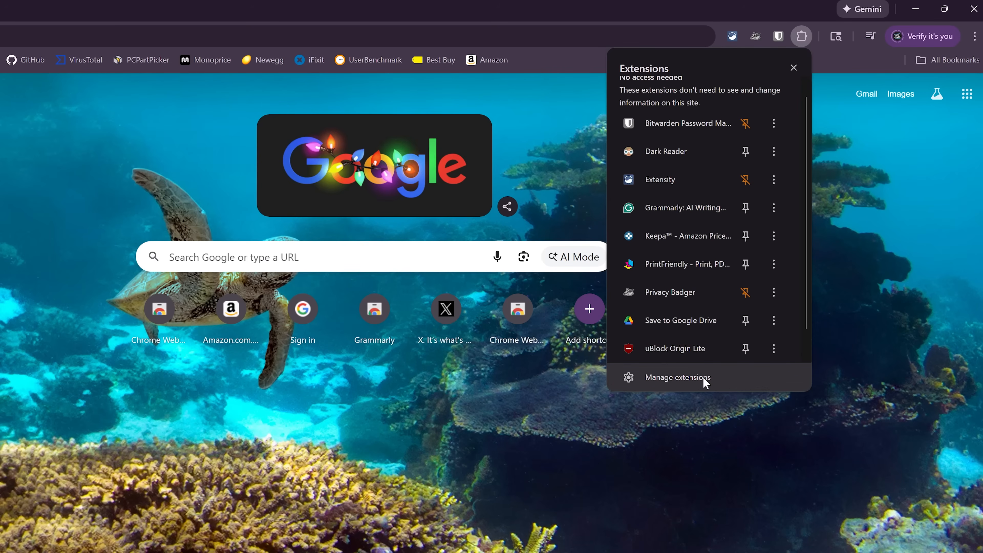
{"action": "left_click", "coordinate": [678, 377]}
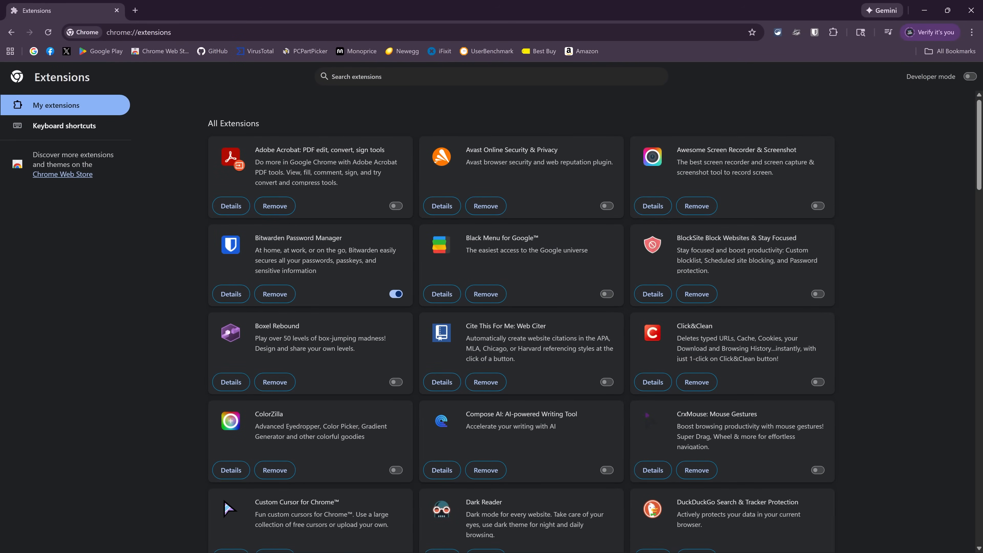
{"action": "mouse_move", "coordinate": [62, 174]}
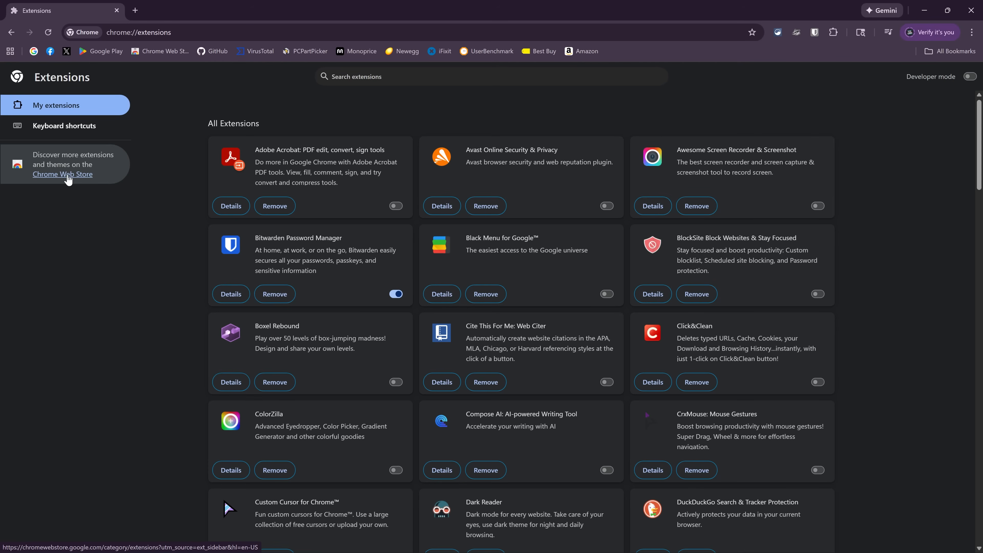